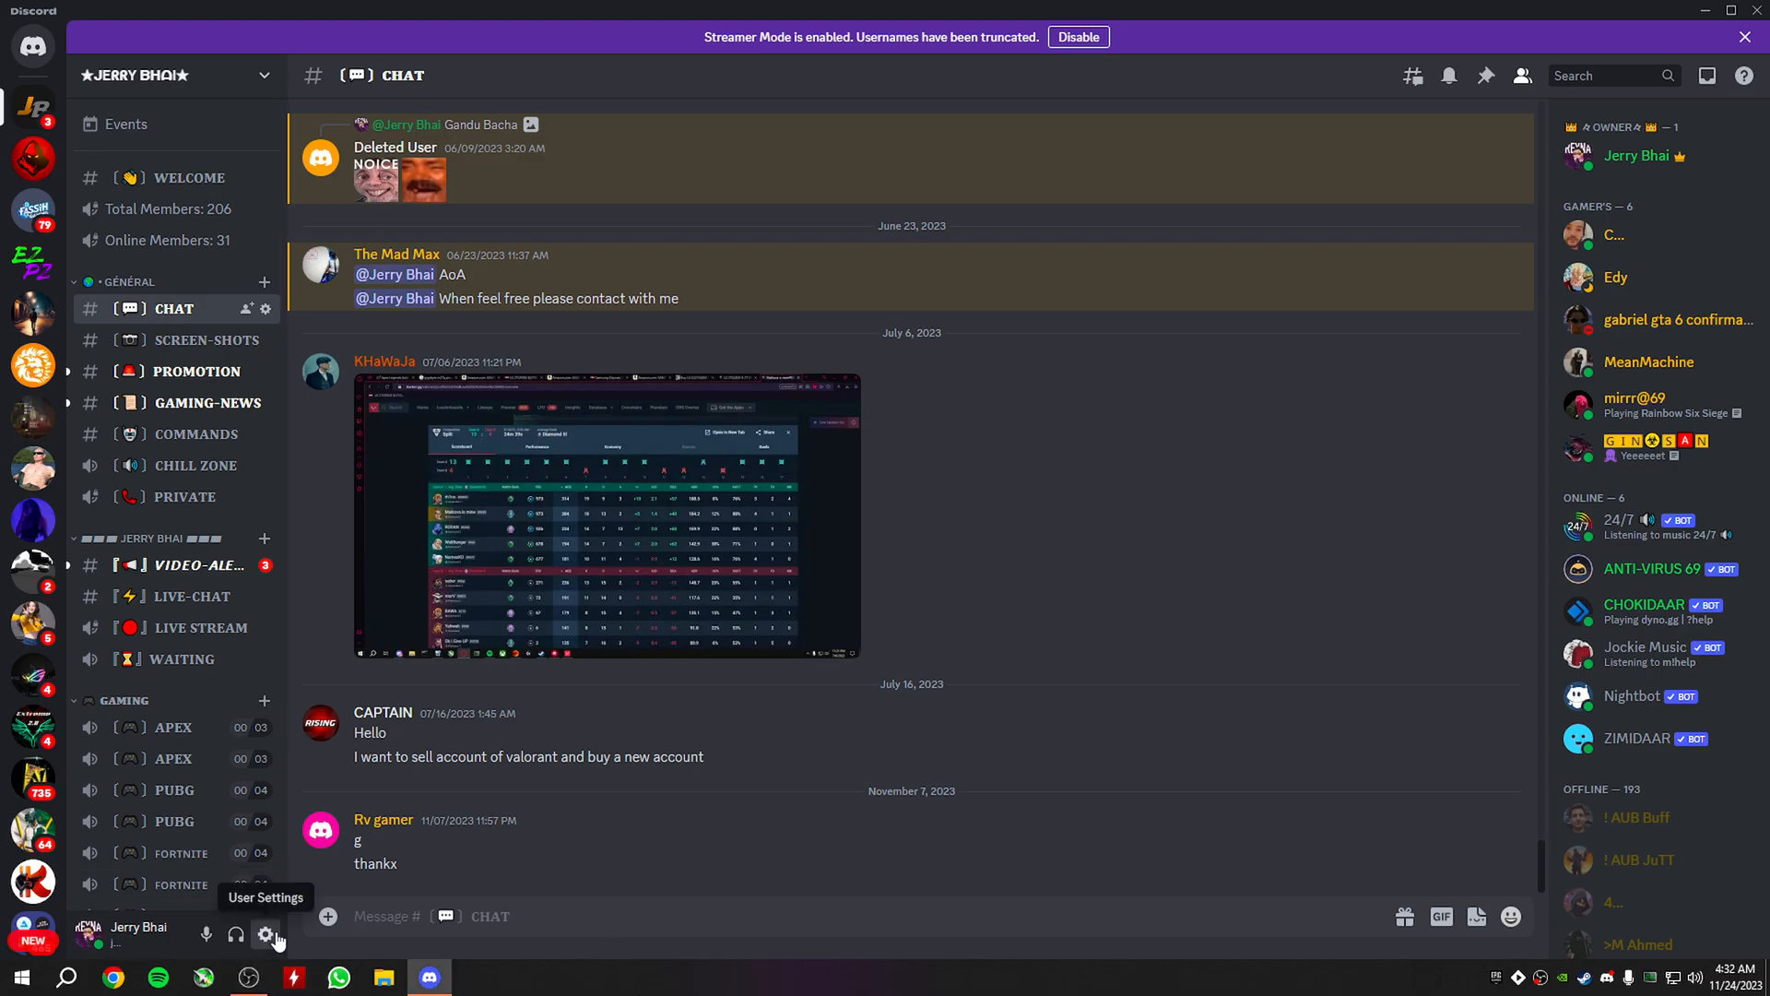
Open Discord's user settings from the gear beside the username.
{"action": "left_click", "coordinate": [265, 936]}
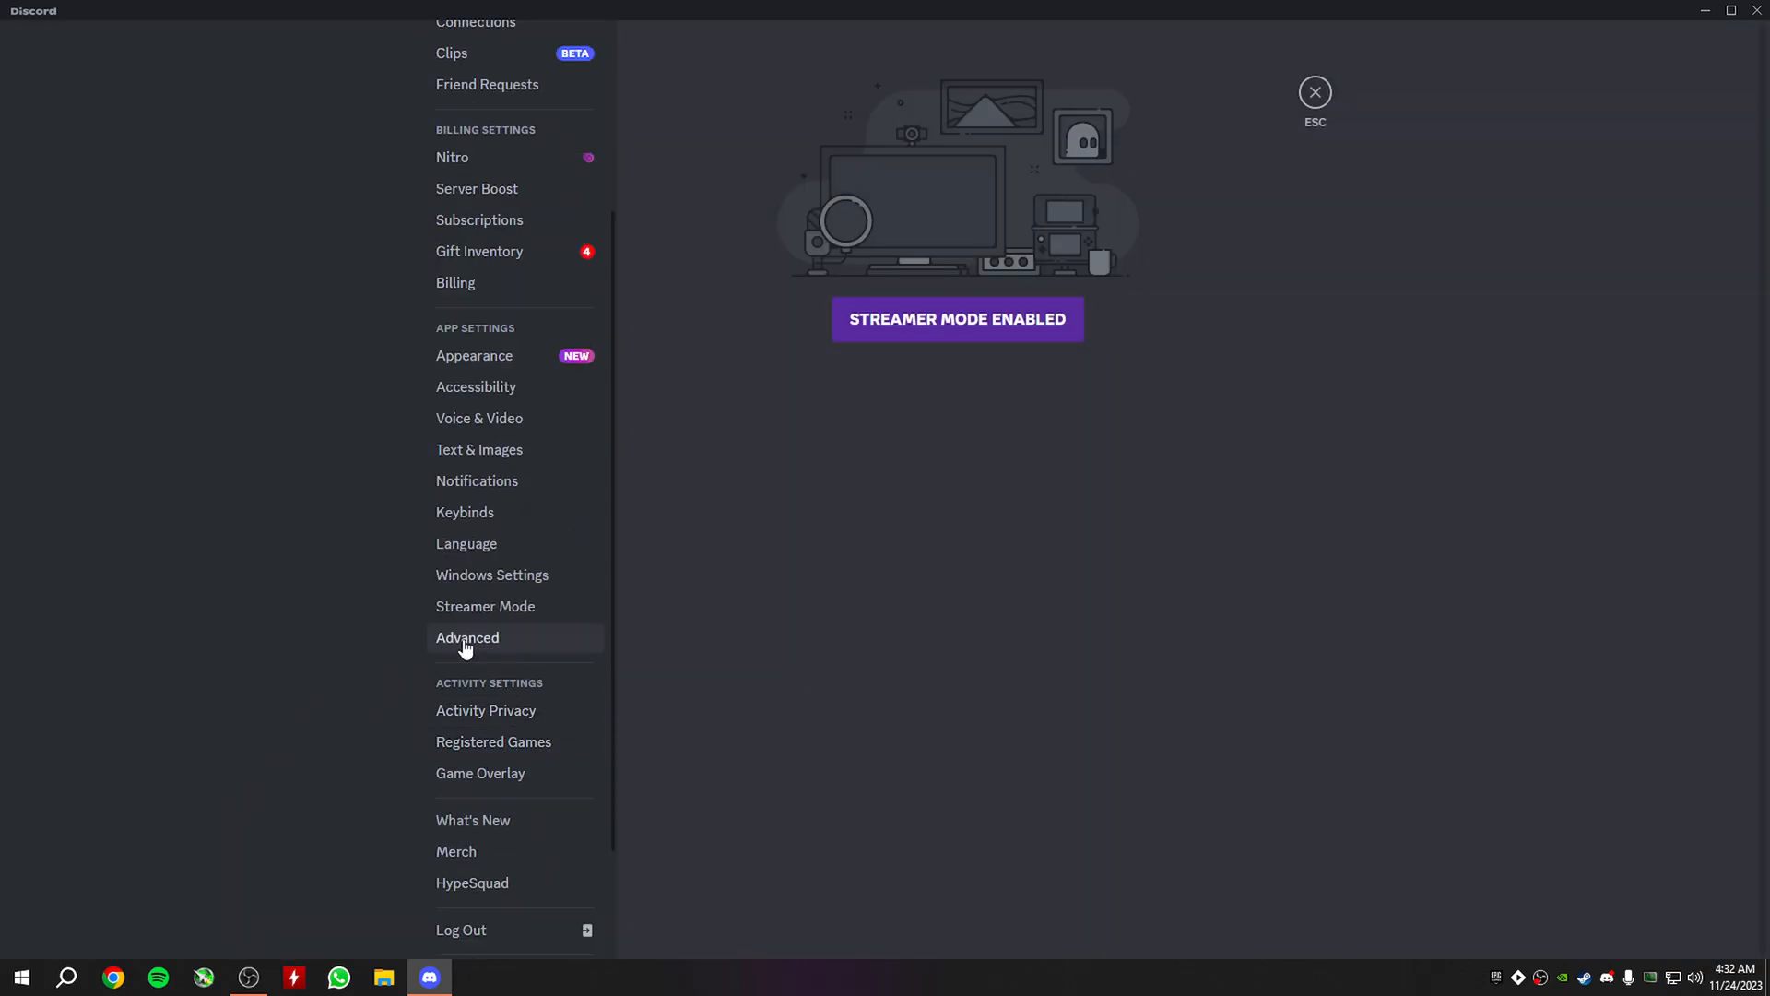
Show the Advanced page with Developer Mode and Hardware Acceleration off.
{"action": "left_click", "coordinate": [466, 636]}
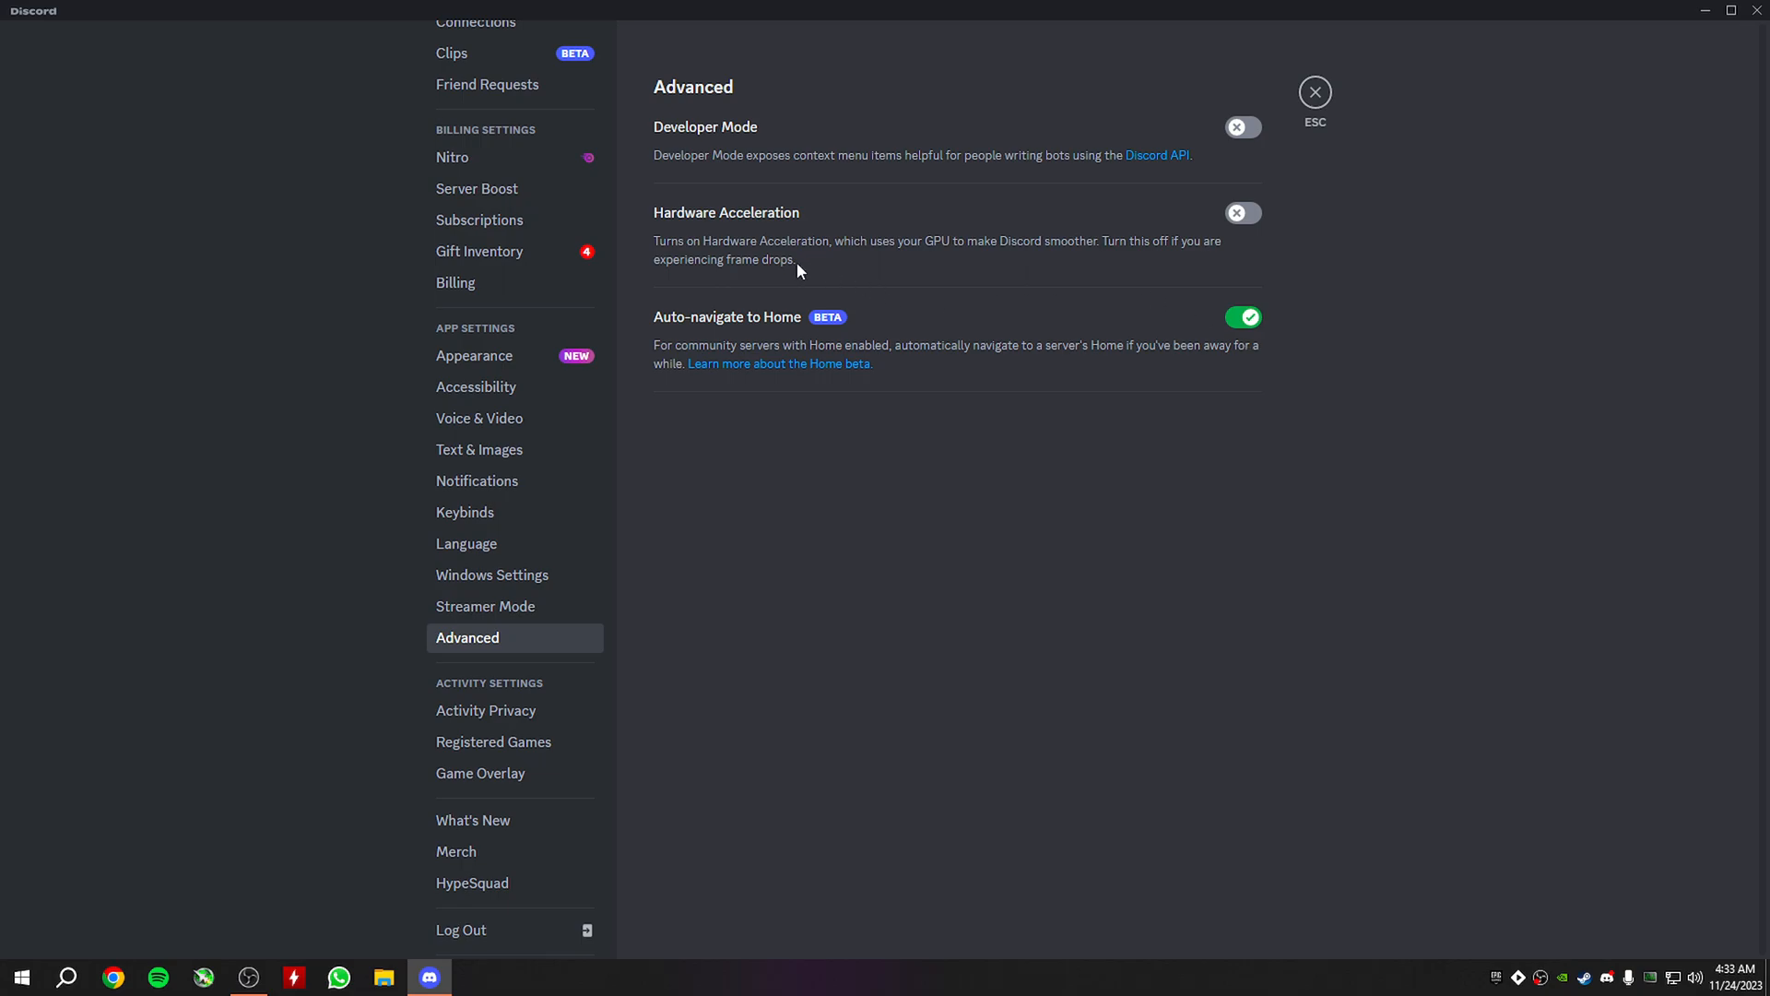
{"action": "mouse_move", "coordinate": [1279, 247]}
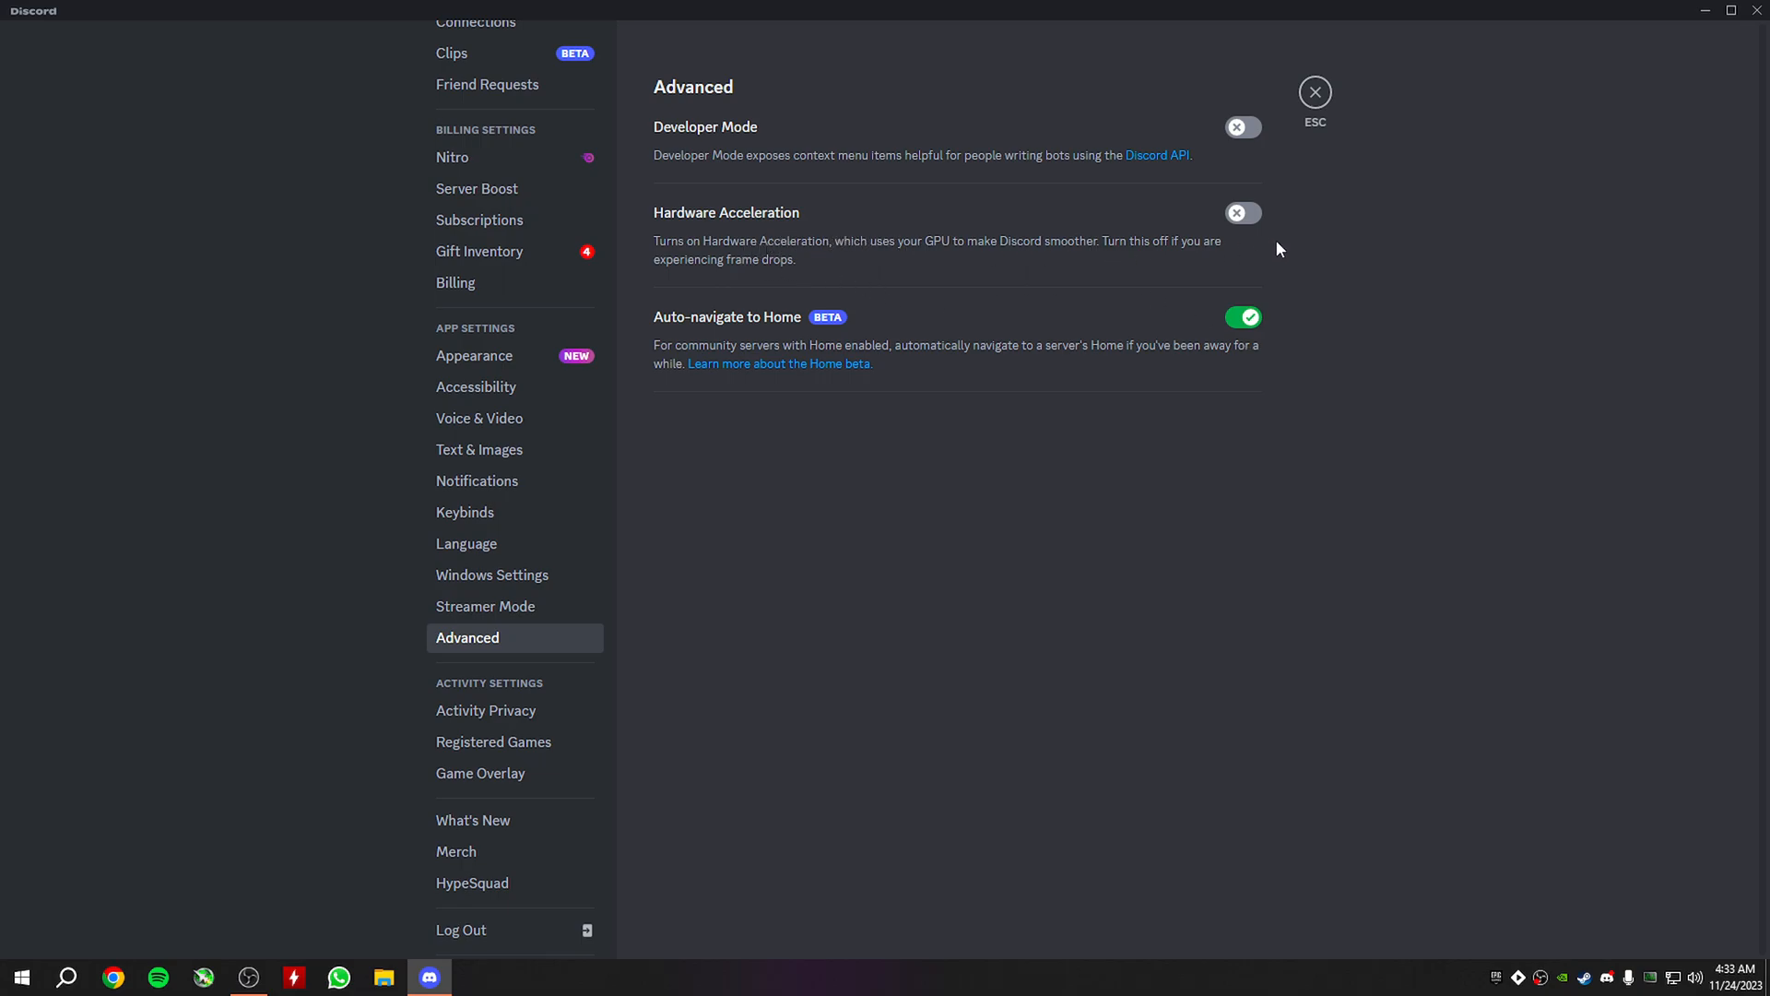
{"action": "mouse_move", "coordinate": [1073, 205]}
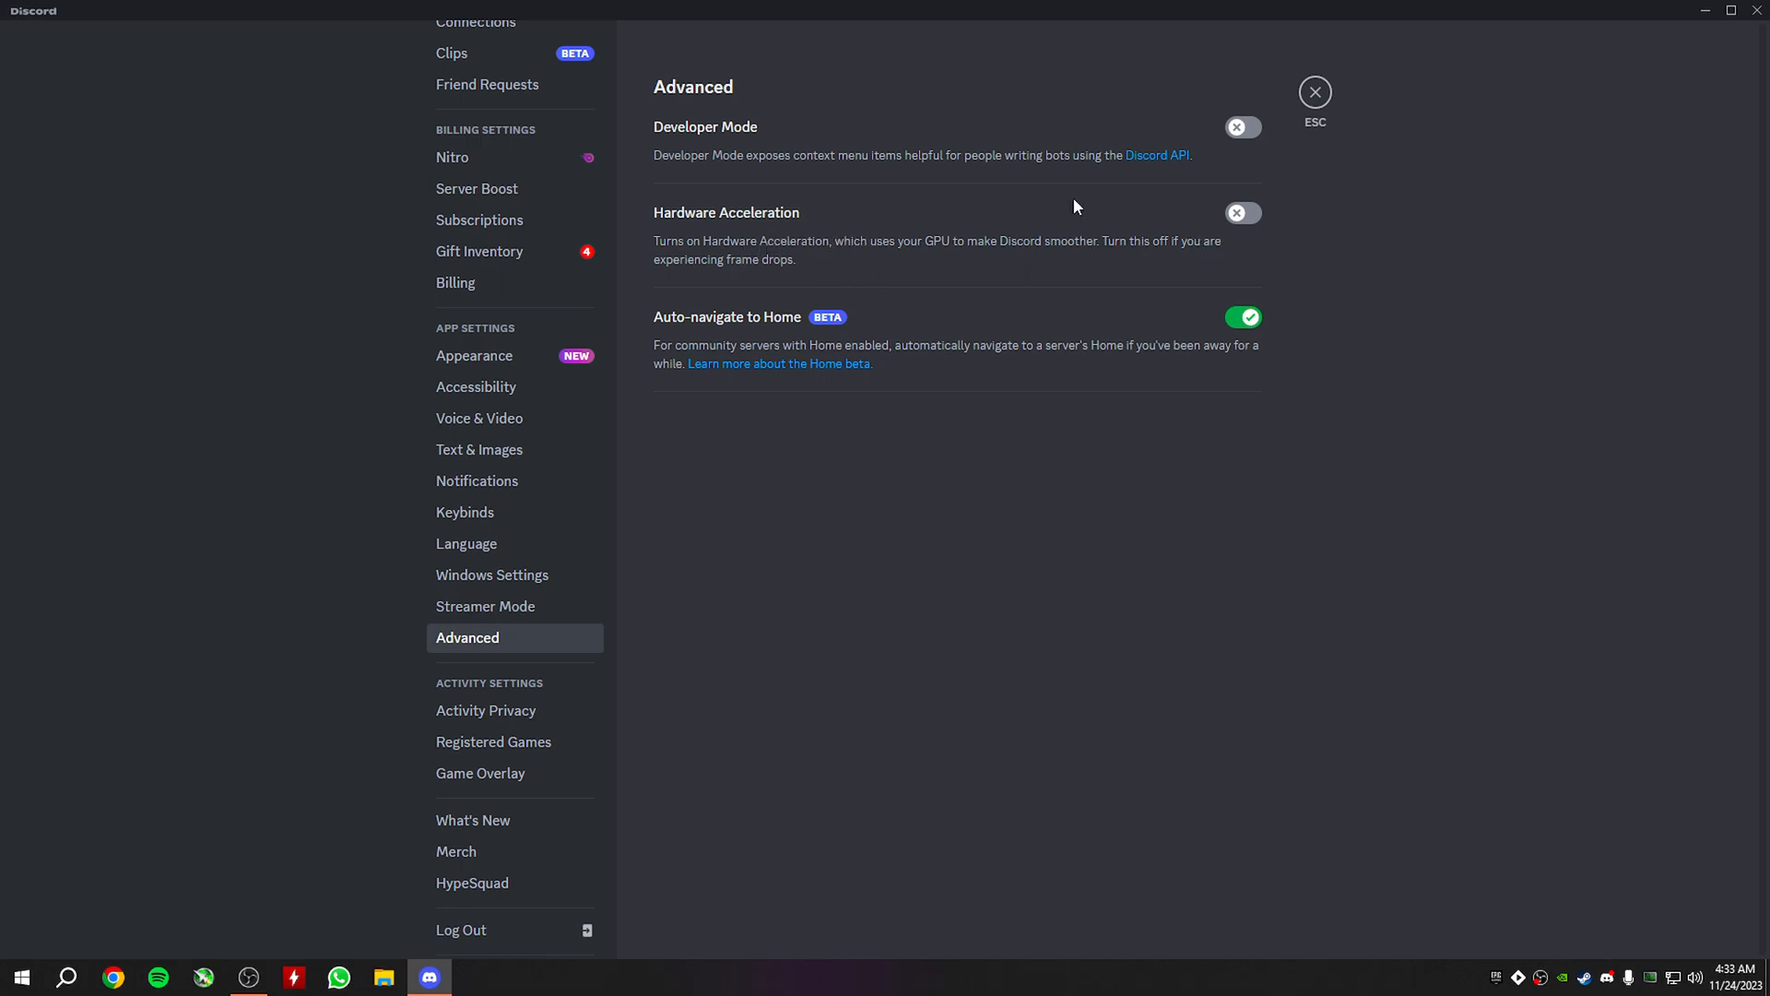
{"action": "mouse_move", "coordinate": [802, 251]}
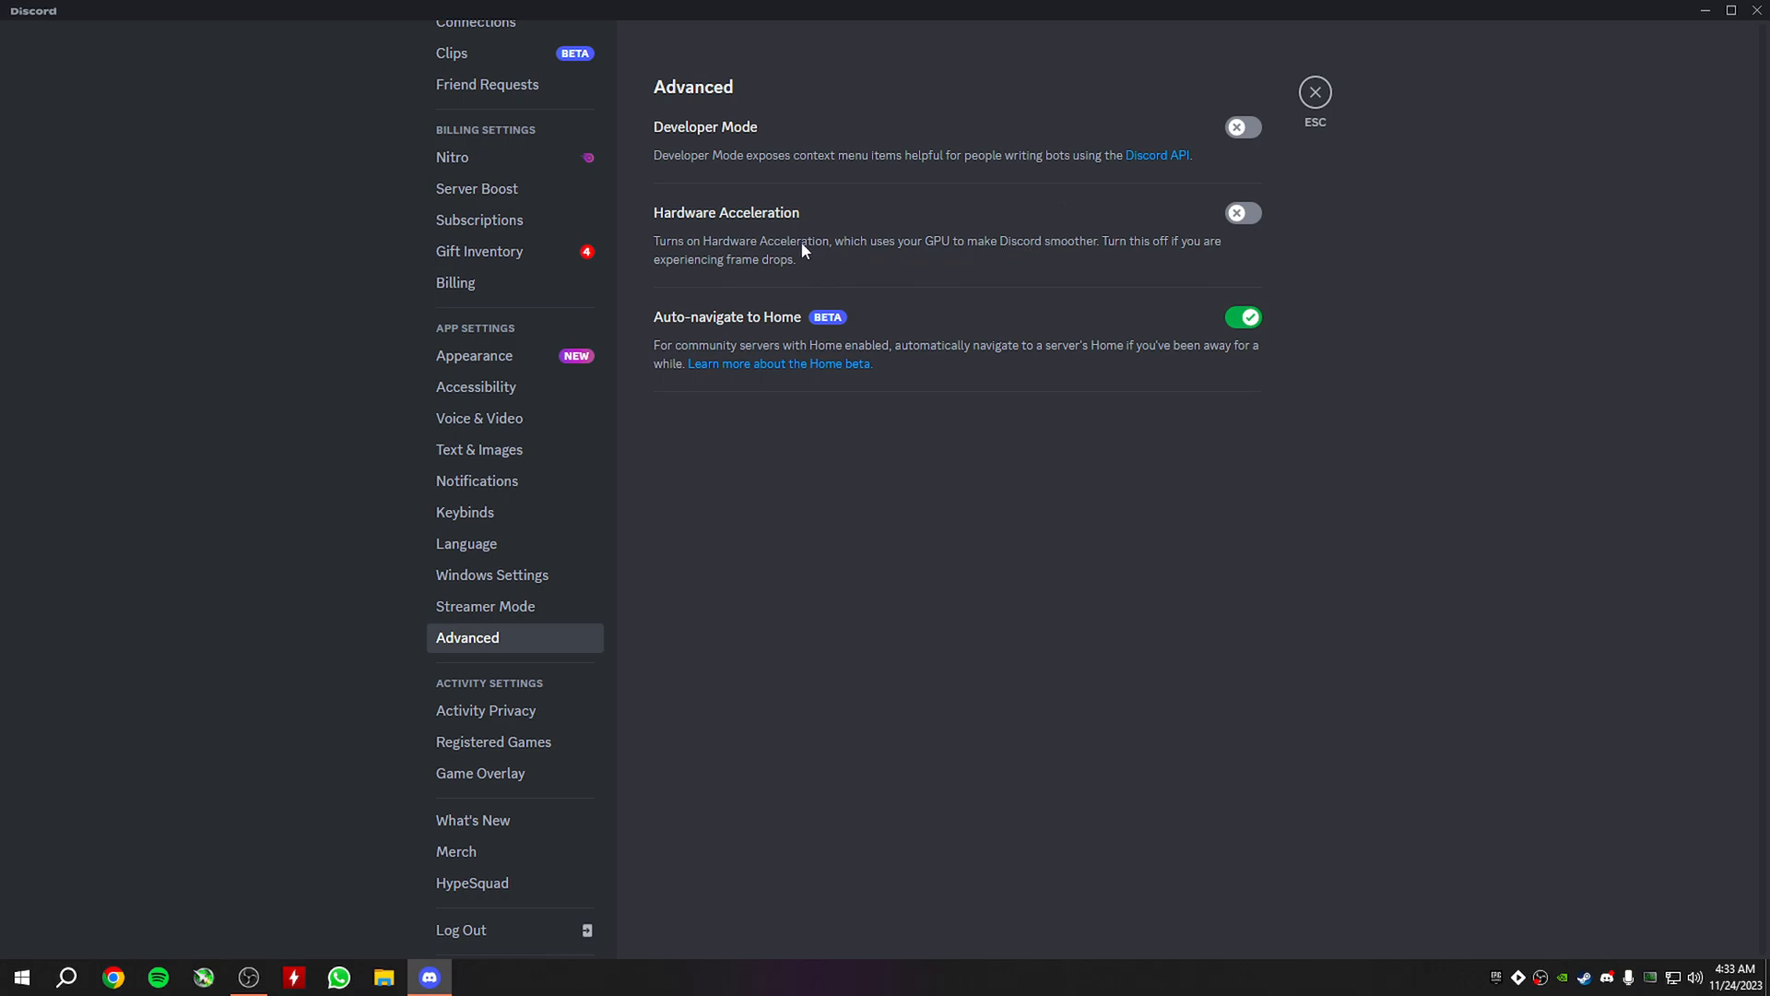
{"action": "mouse_move", "coordinate": [1327, 238]}
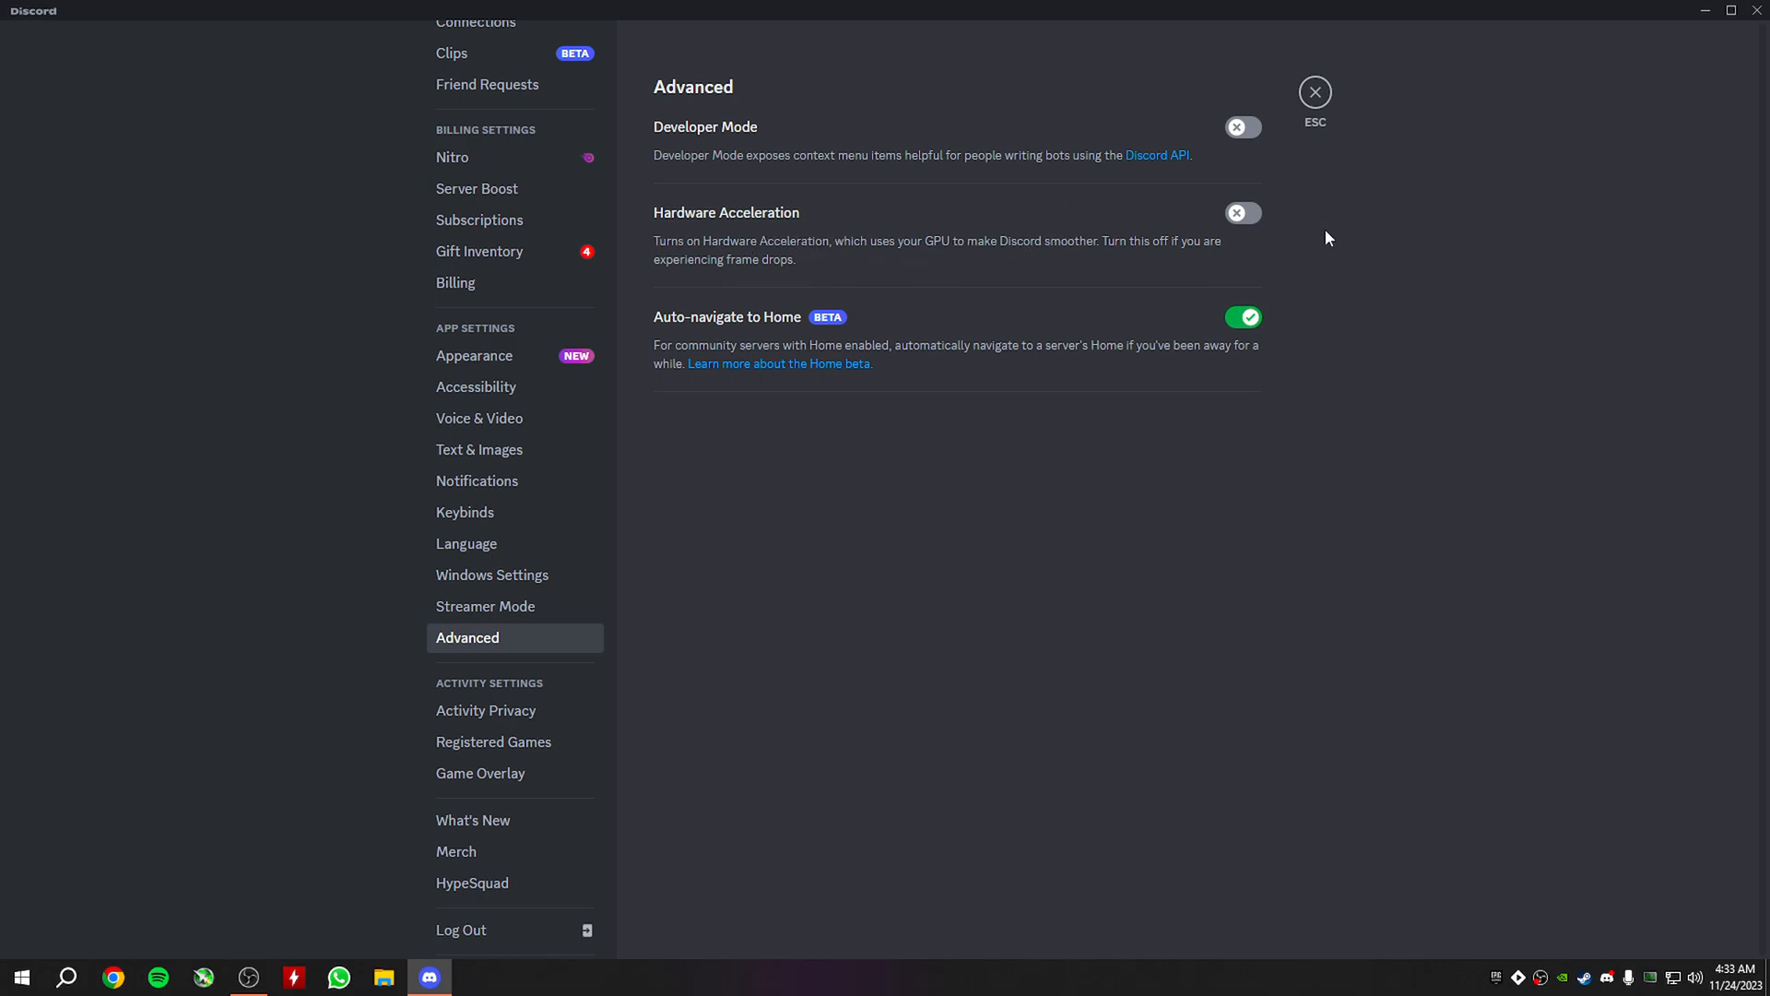
{"action": "mouse_move", "coordinate": [651, 227]}
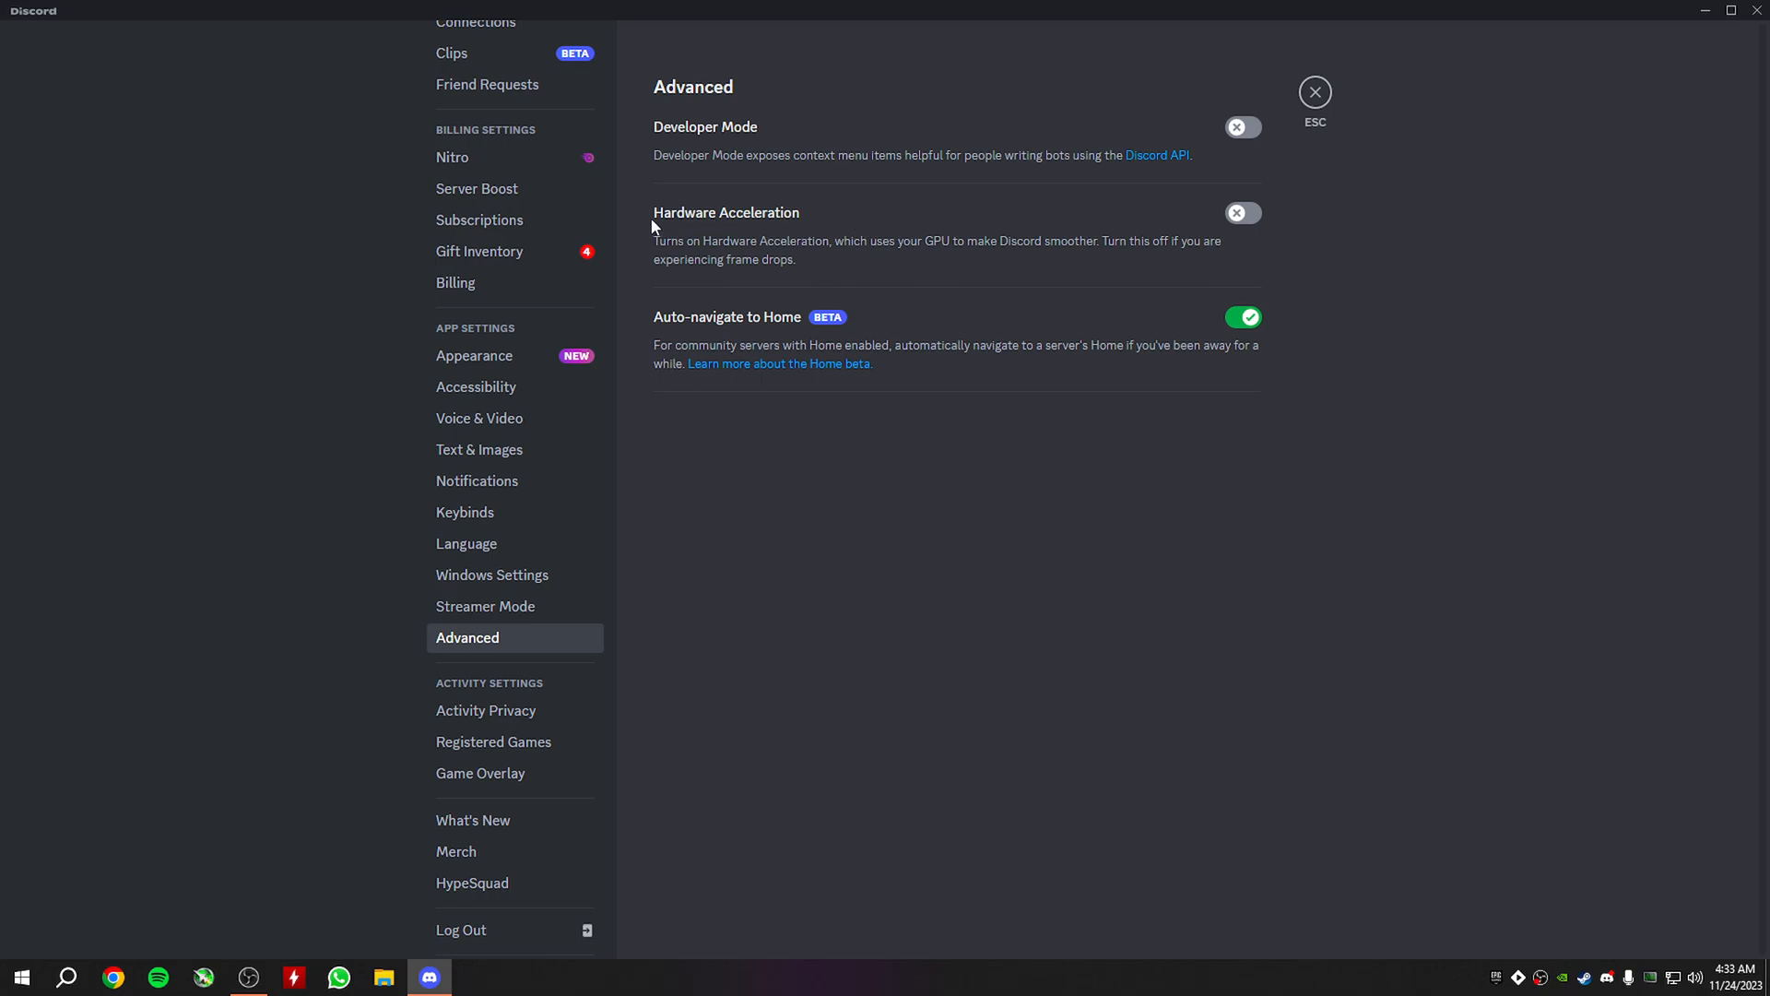
{"action": "mouse_move", "coordinate": [780, 363]}
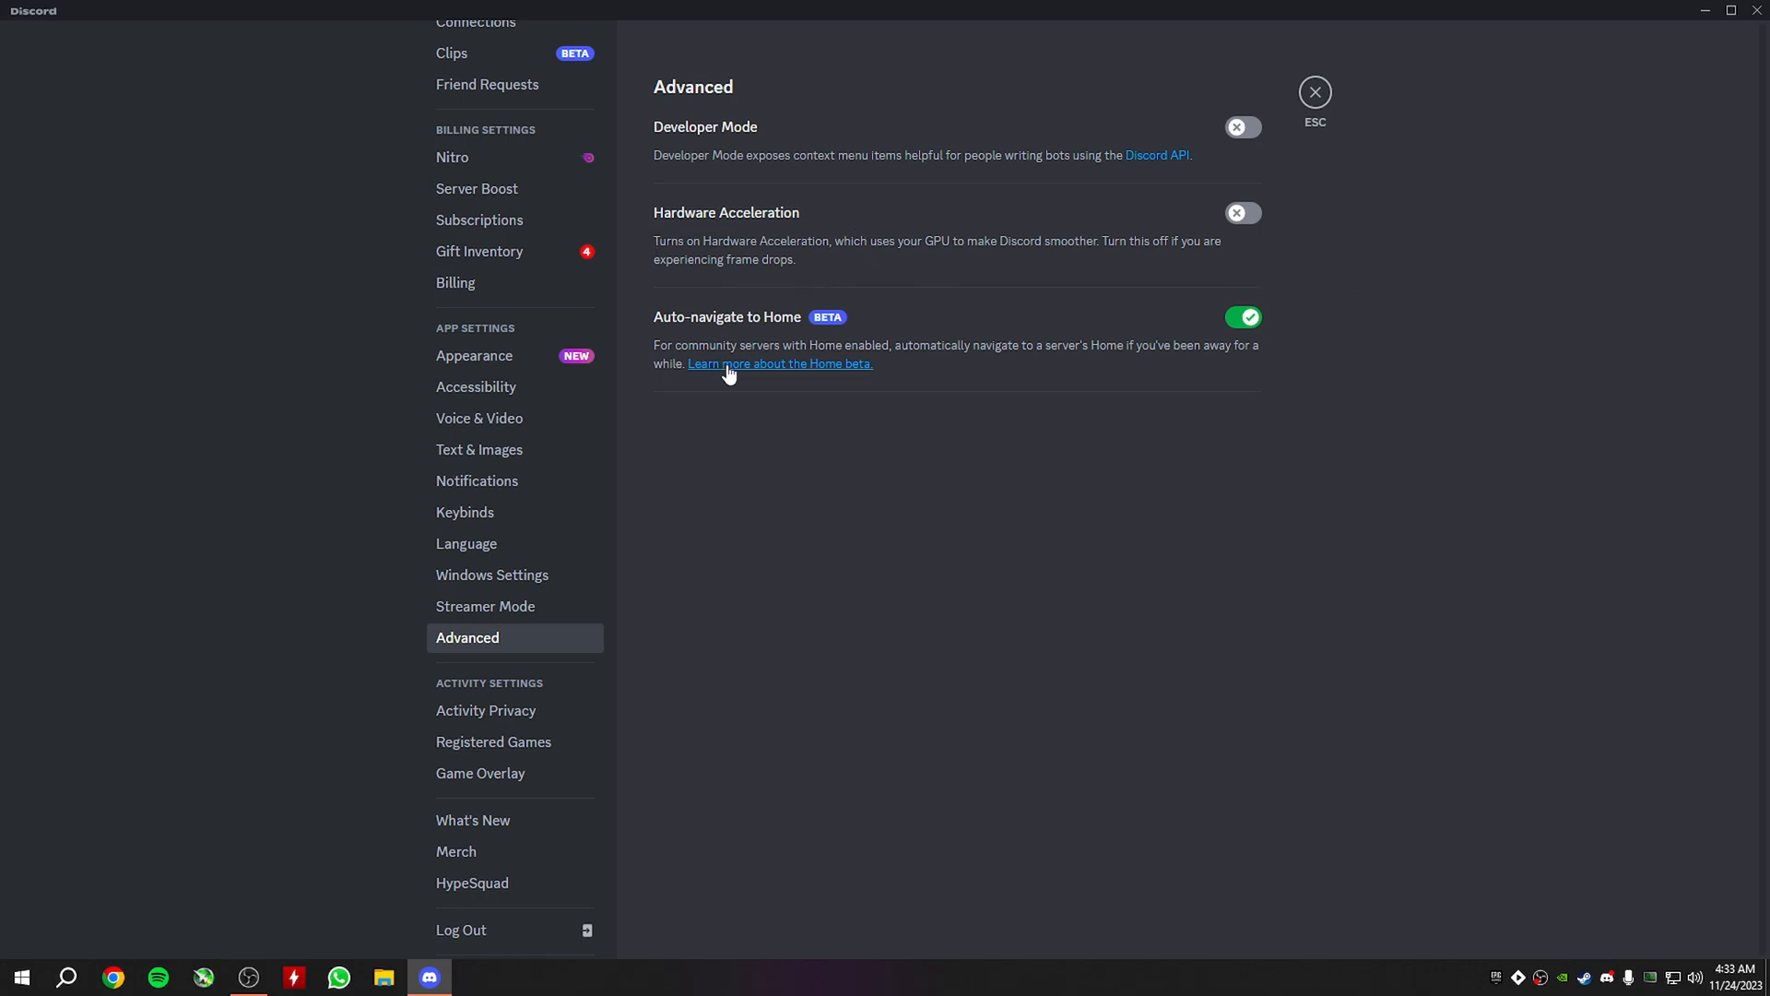
{"action": "mouse_move", "coordinate": [868, 266]}
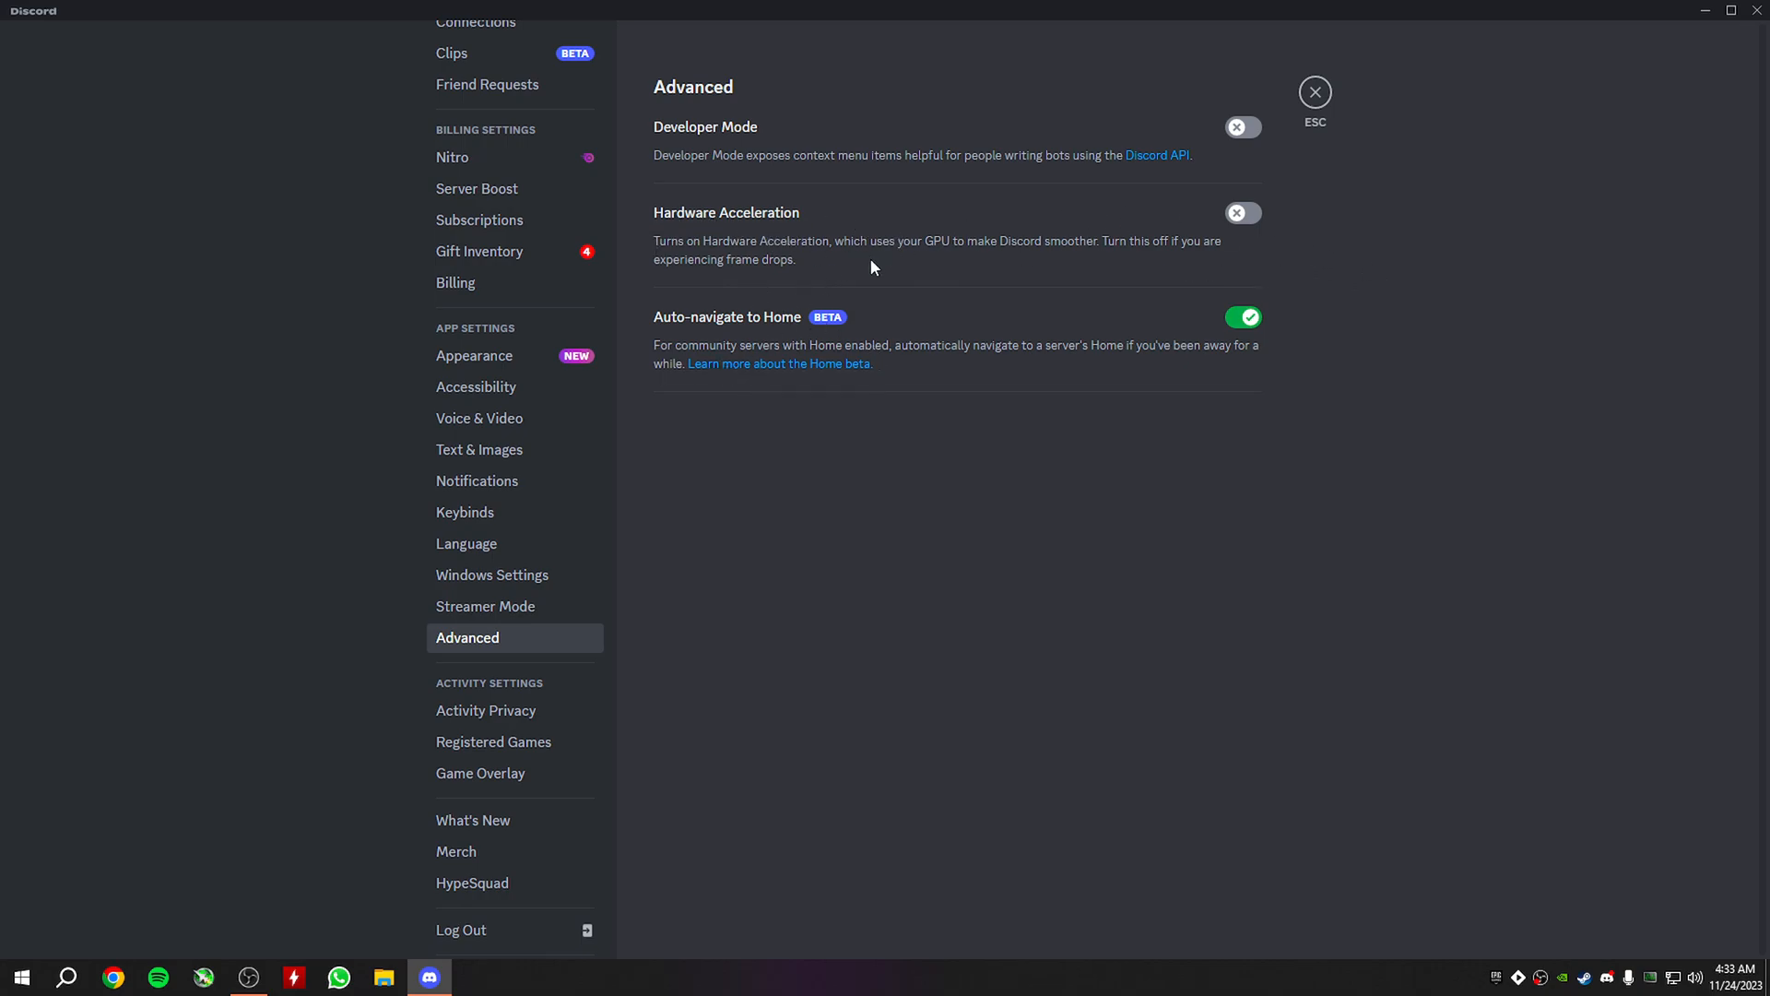
{"action": "mouse_move", "coordinate": [479, 418]}
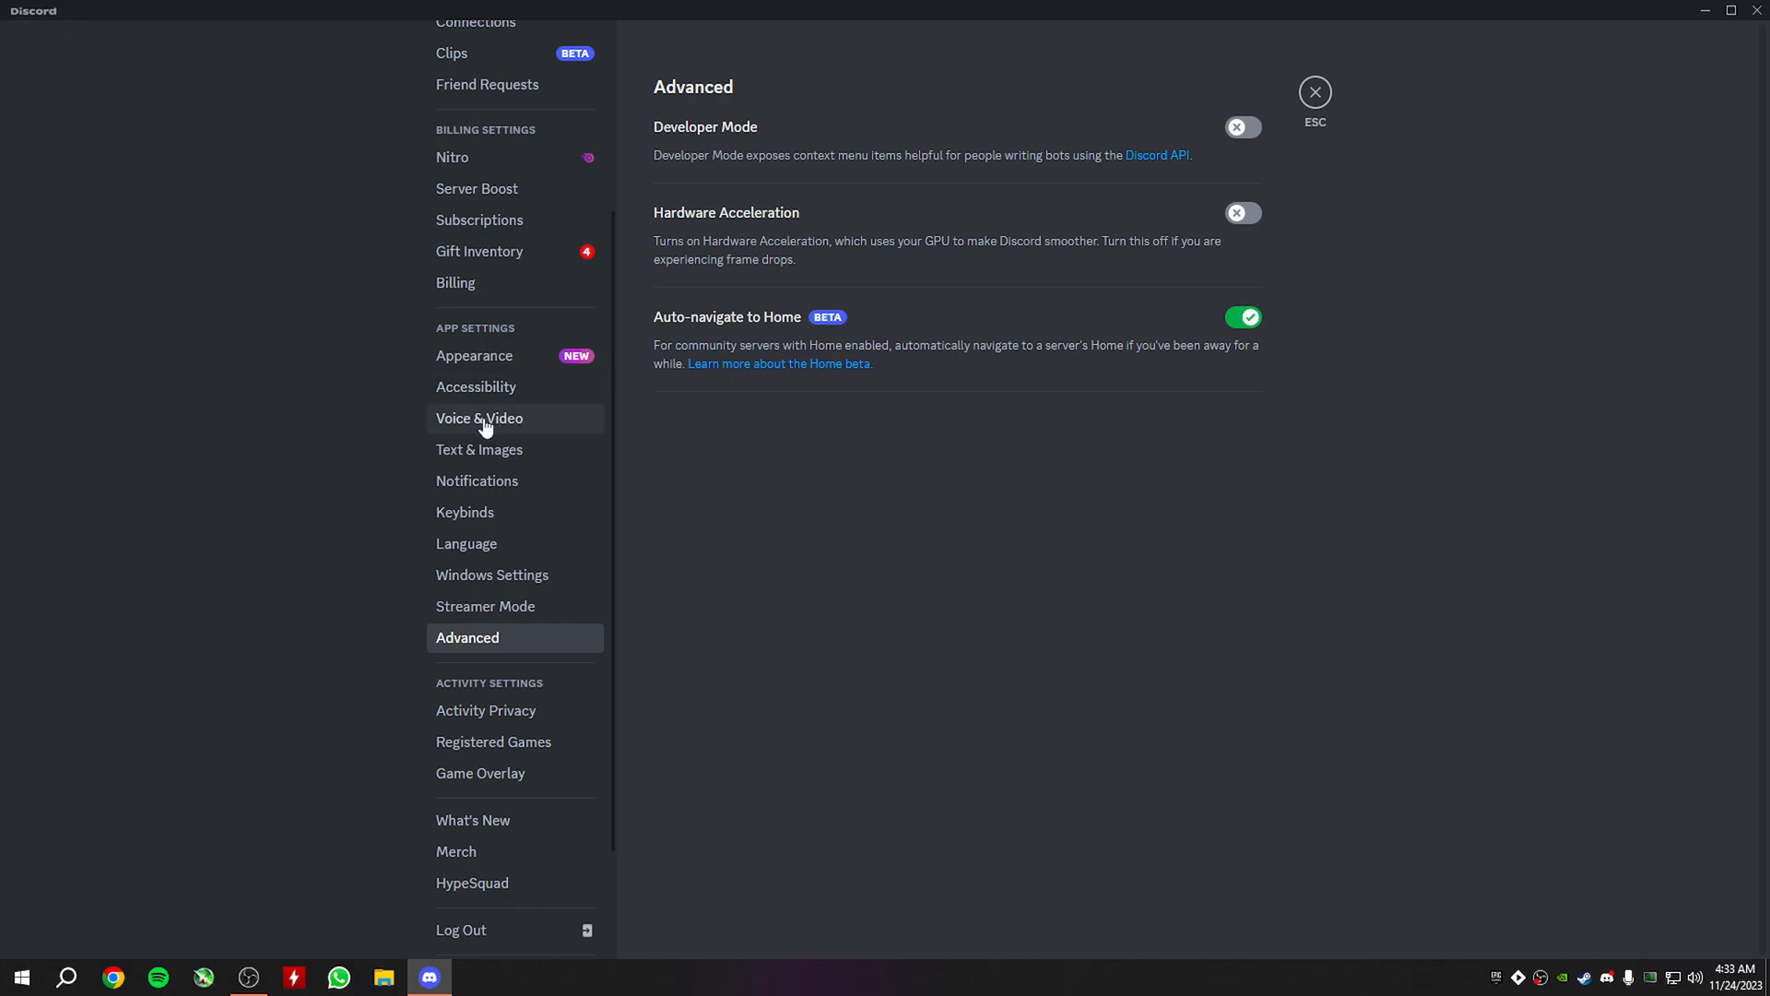
Show Voice & Video settings scrolled to the video codec options.
{"action": "left_click", "coordinate": [479, 419]}
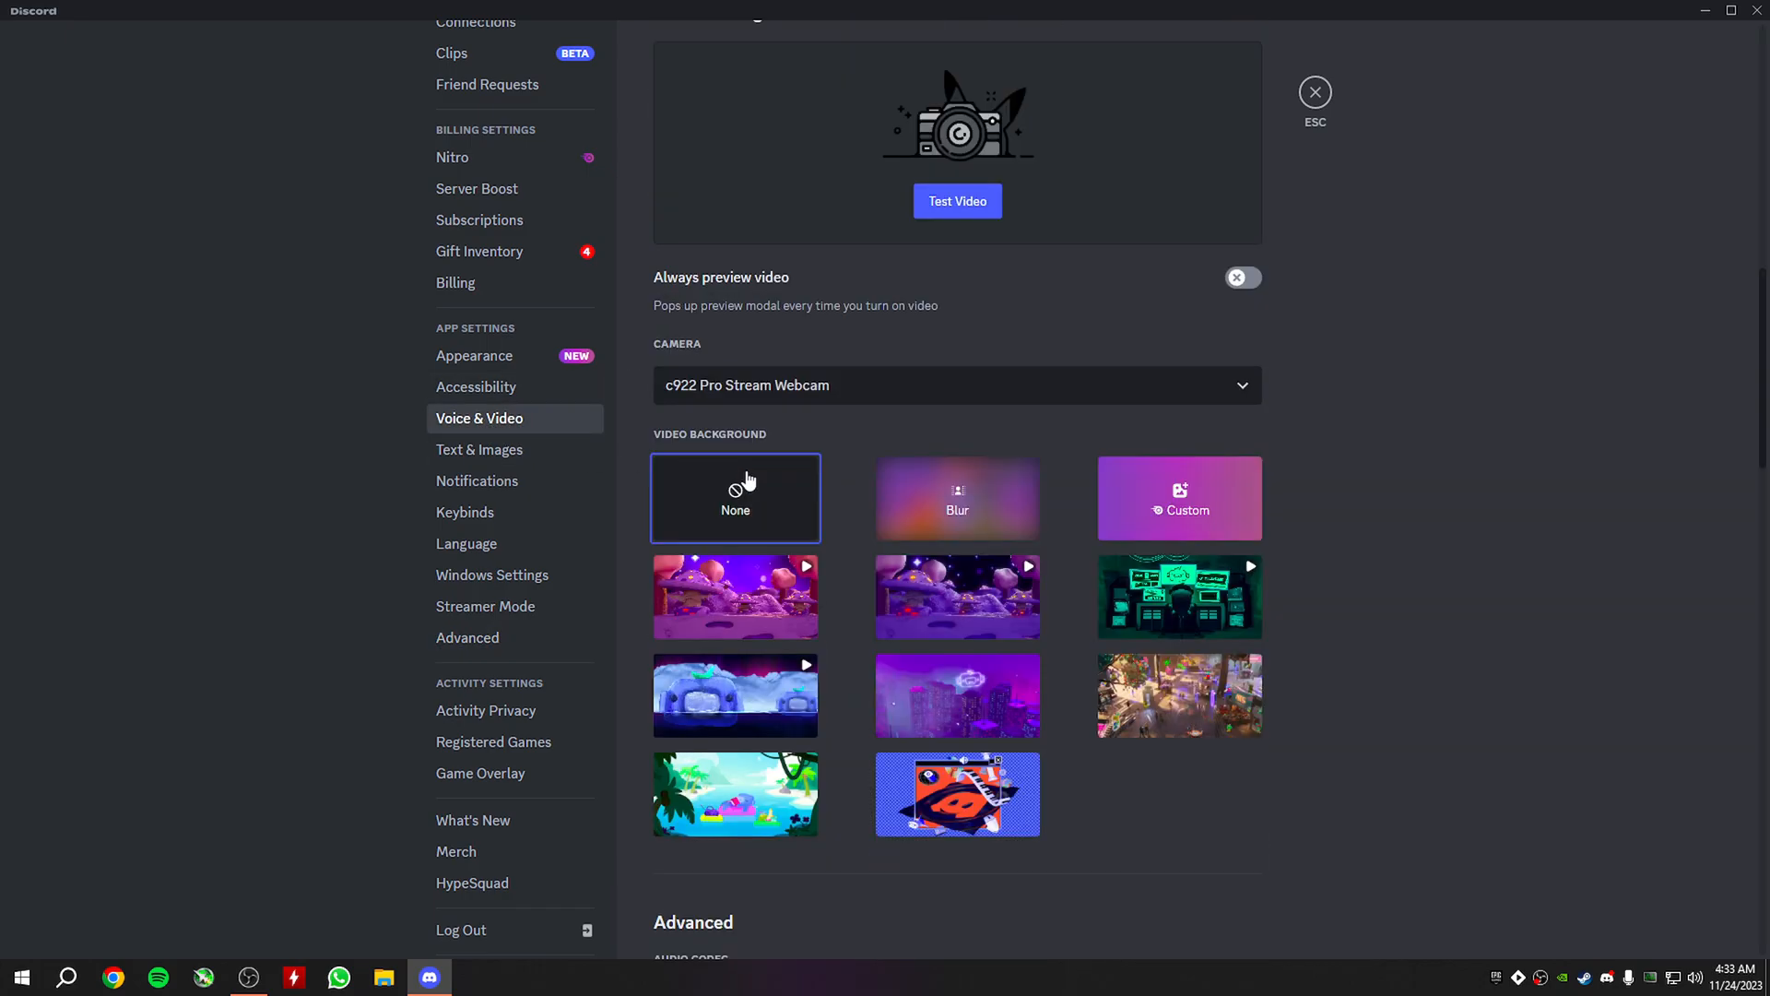
{"action": "scroll", "scroll_direction": "down", "scroll_amount": 3}
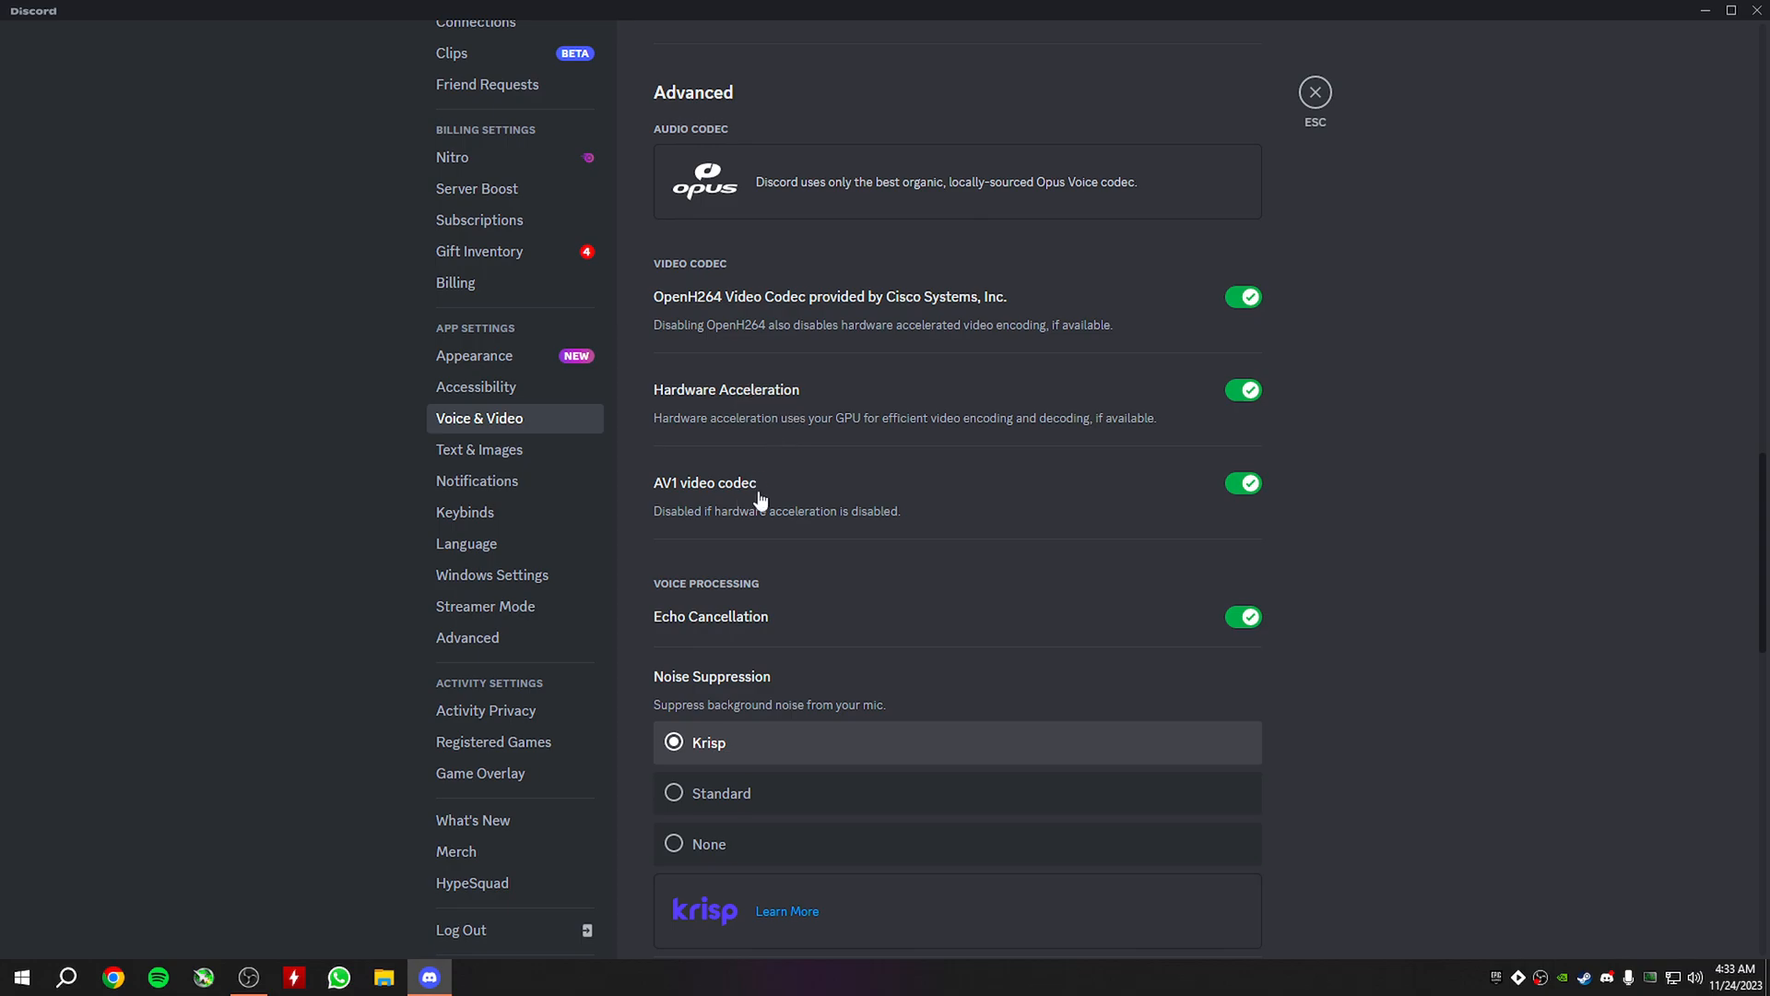
{"action": "mouse_move", "coordinate": [772, 406]}
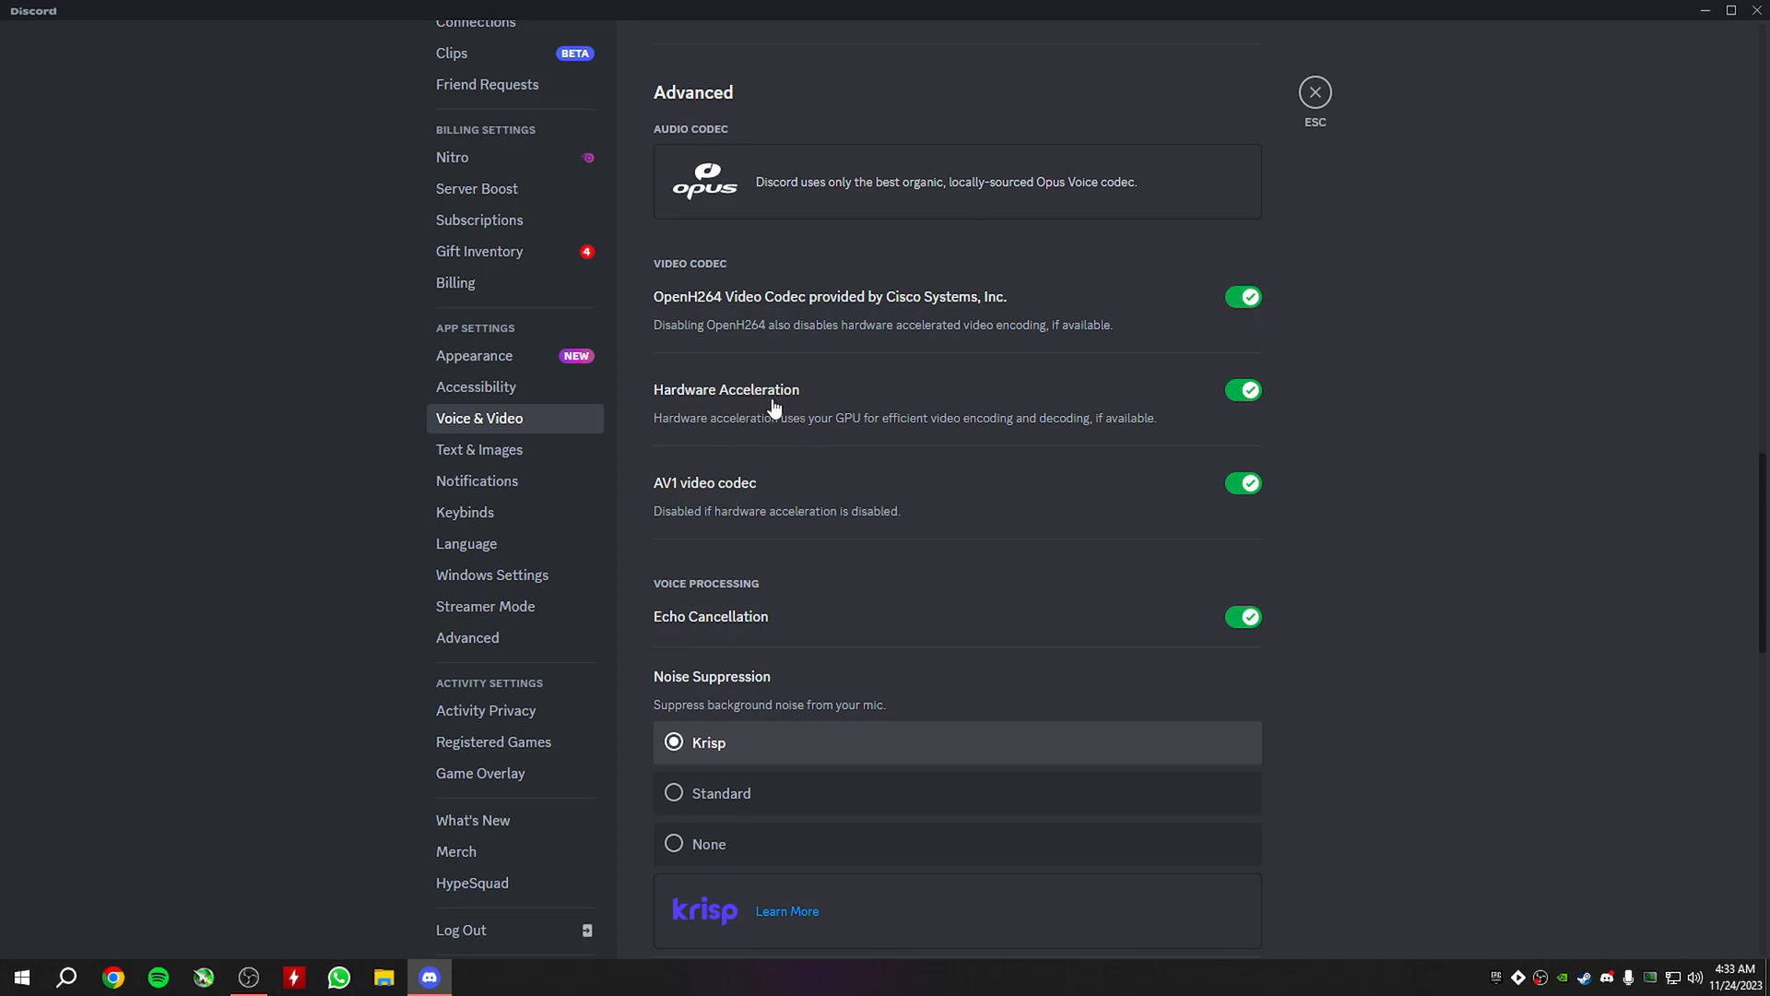
{"action": "mouse_move", "coordinate": [690, 525]}
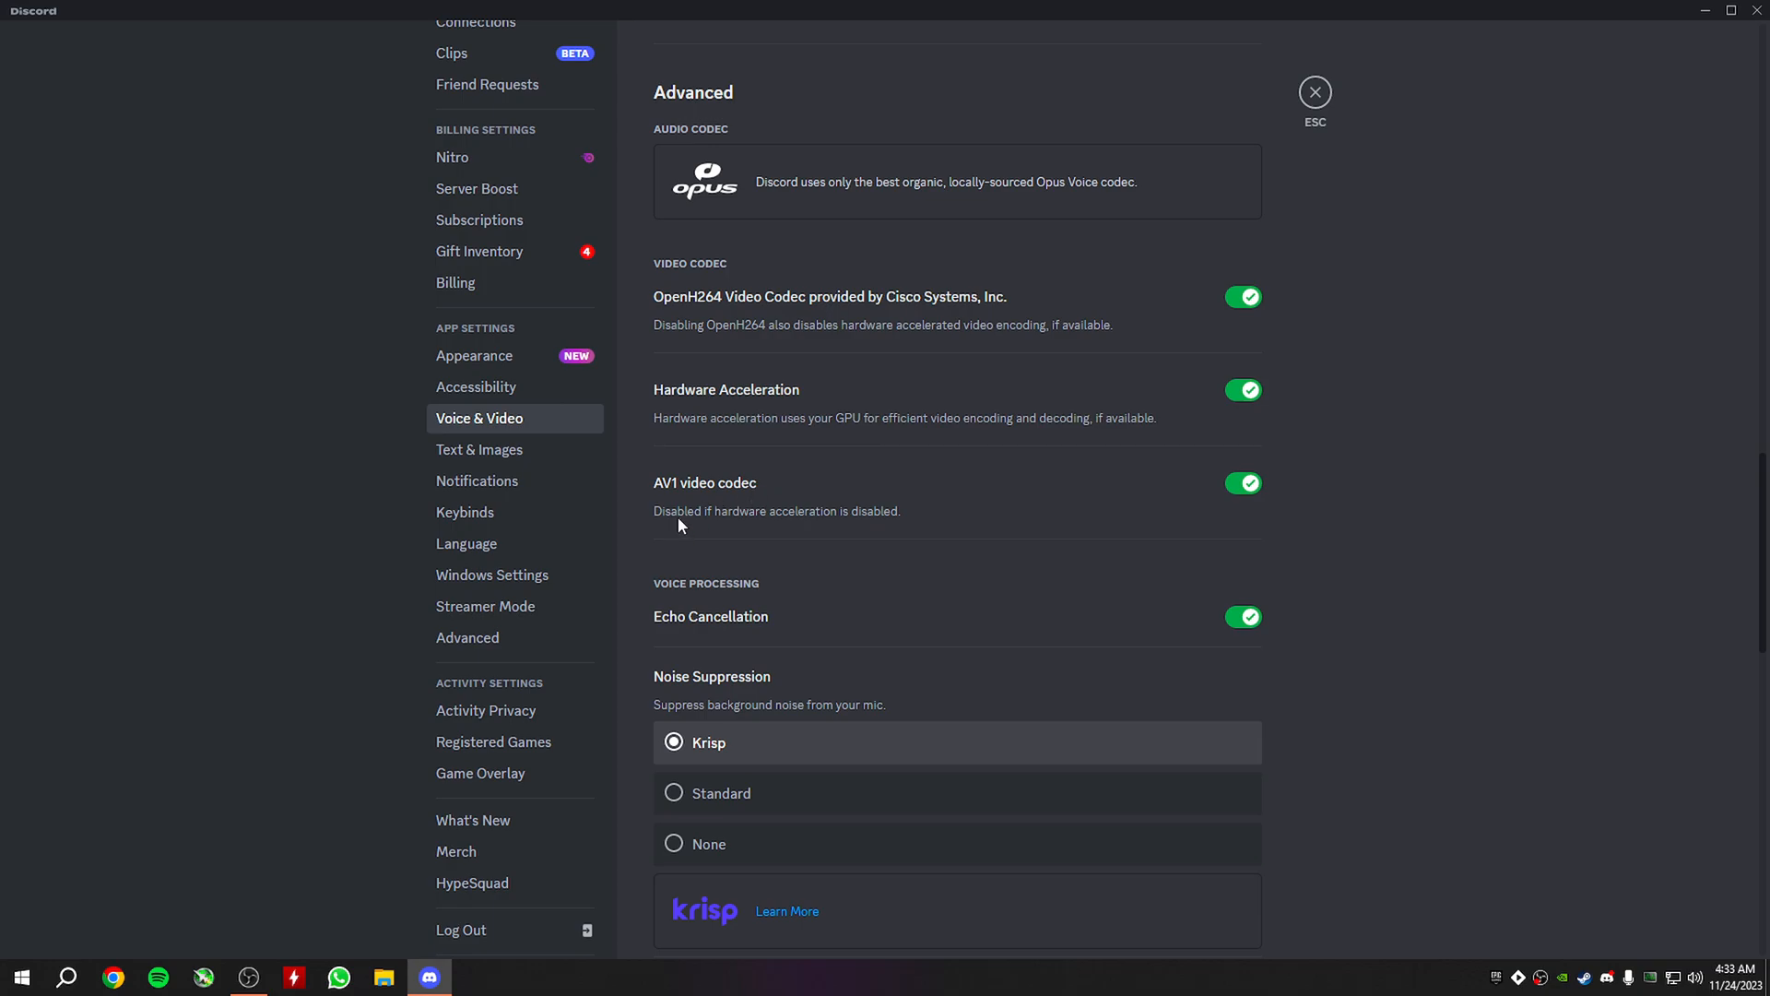
{"action": "mouse_move", "coordinate": [727, 527]}
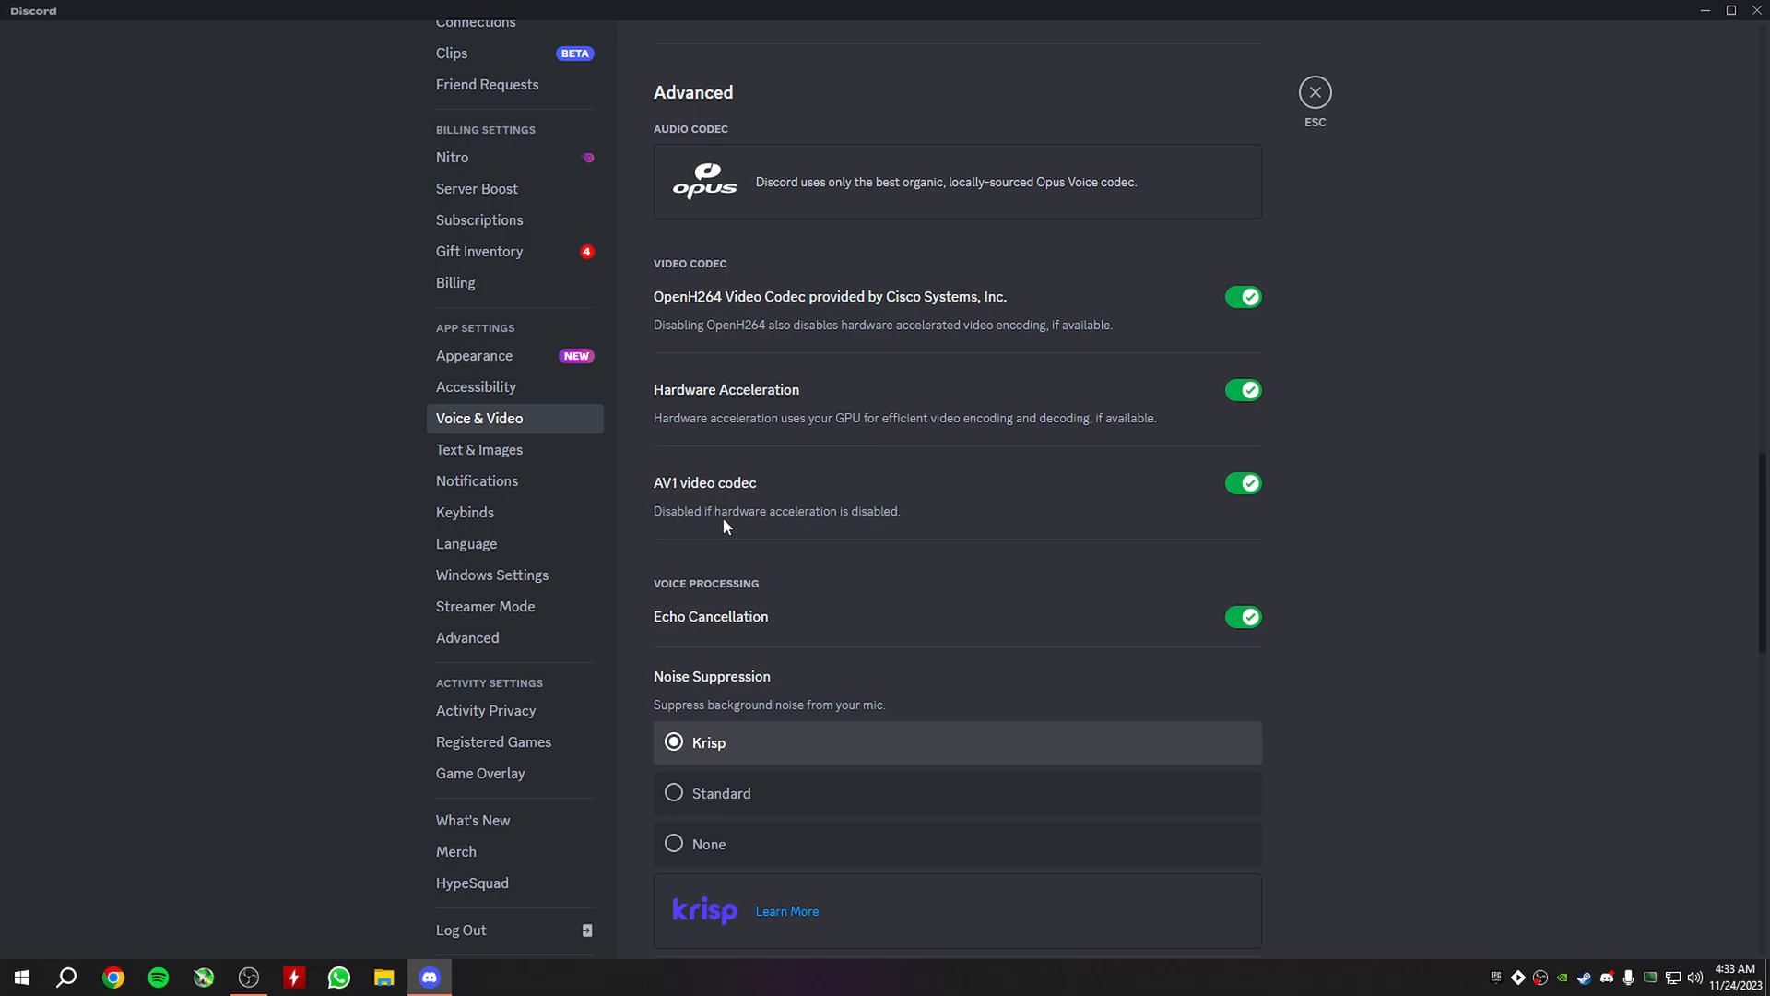
{"action": "mouse_move", "coordinate": [874, 531]}
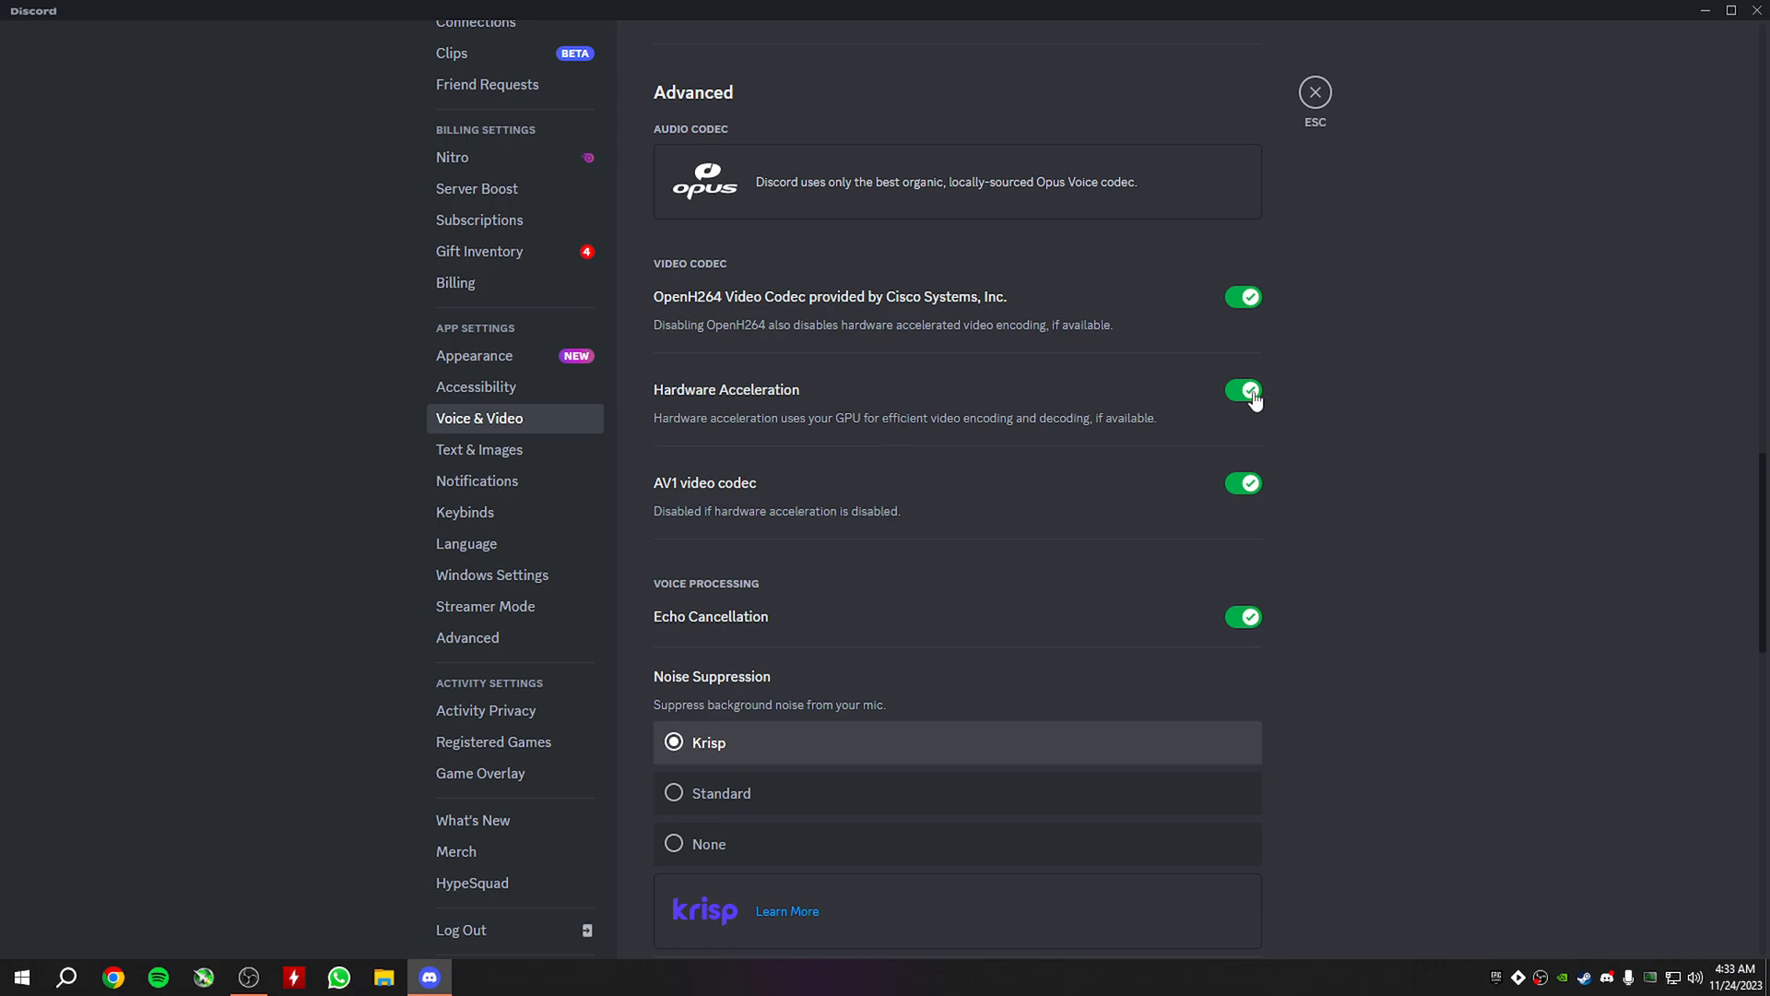
Switch off video Hardware Acceleration, which also disables the AV1 codec.
{"action": "left_click", "coordinate": [1242, 389]}
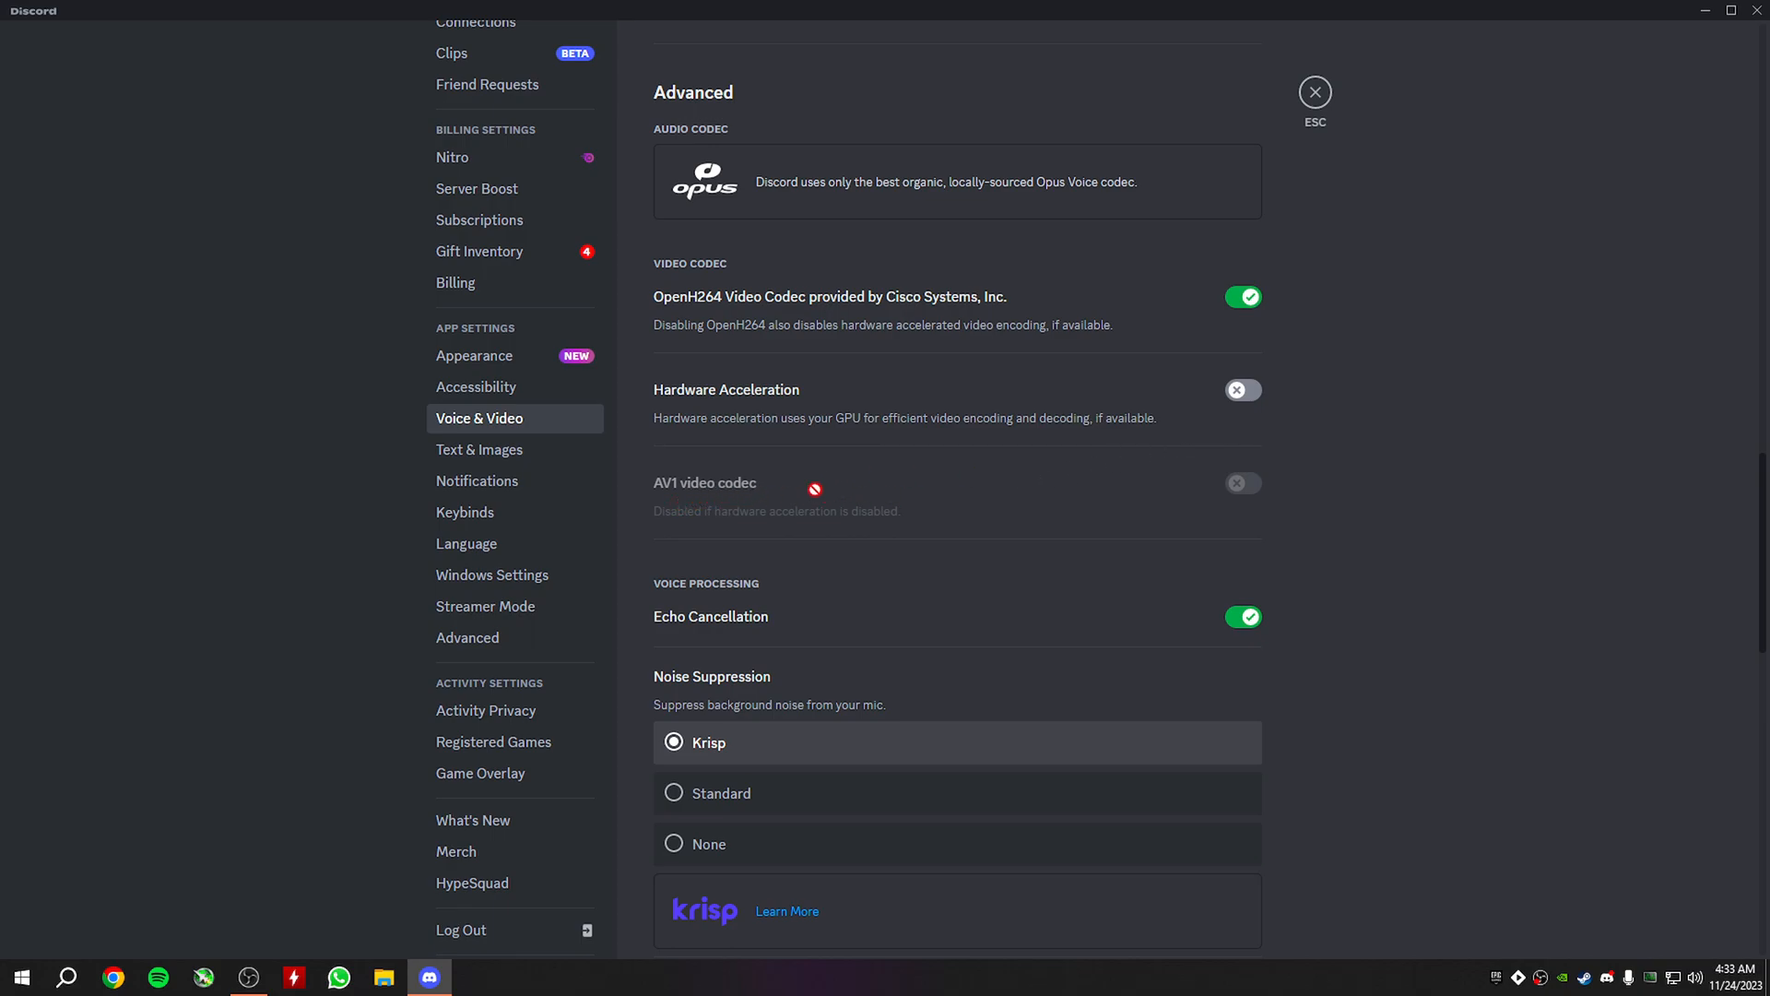
{"action": "mouse_move", "coordinate": [772, 445]}
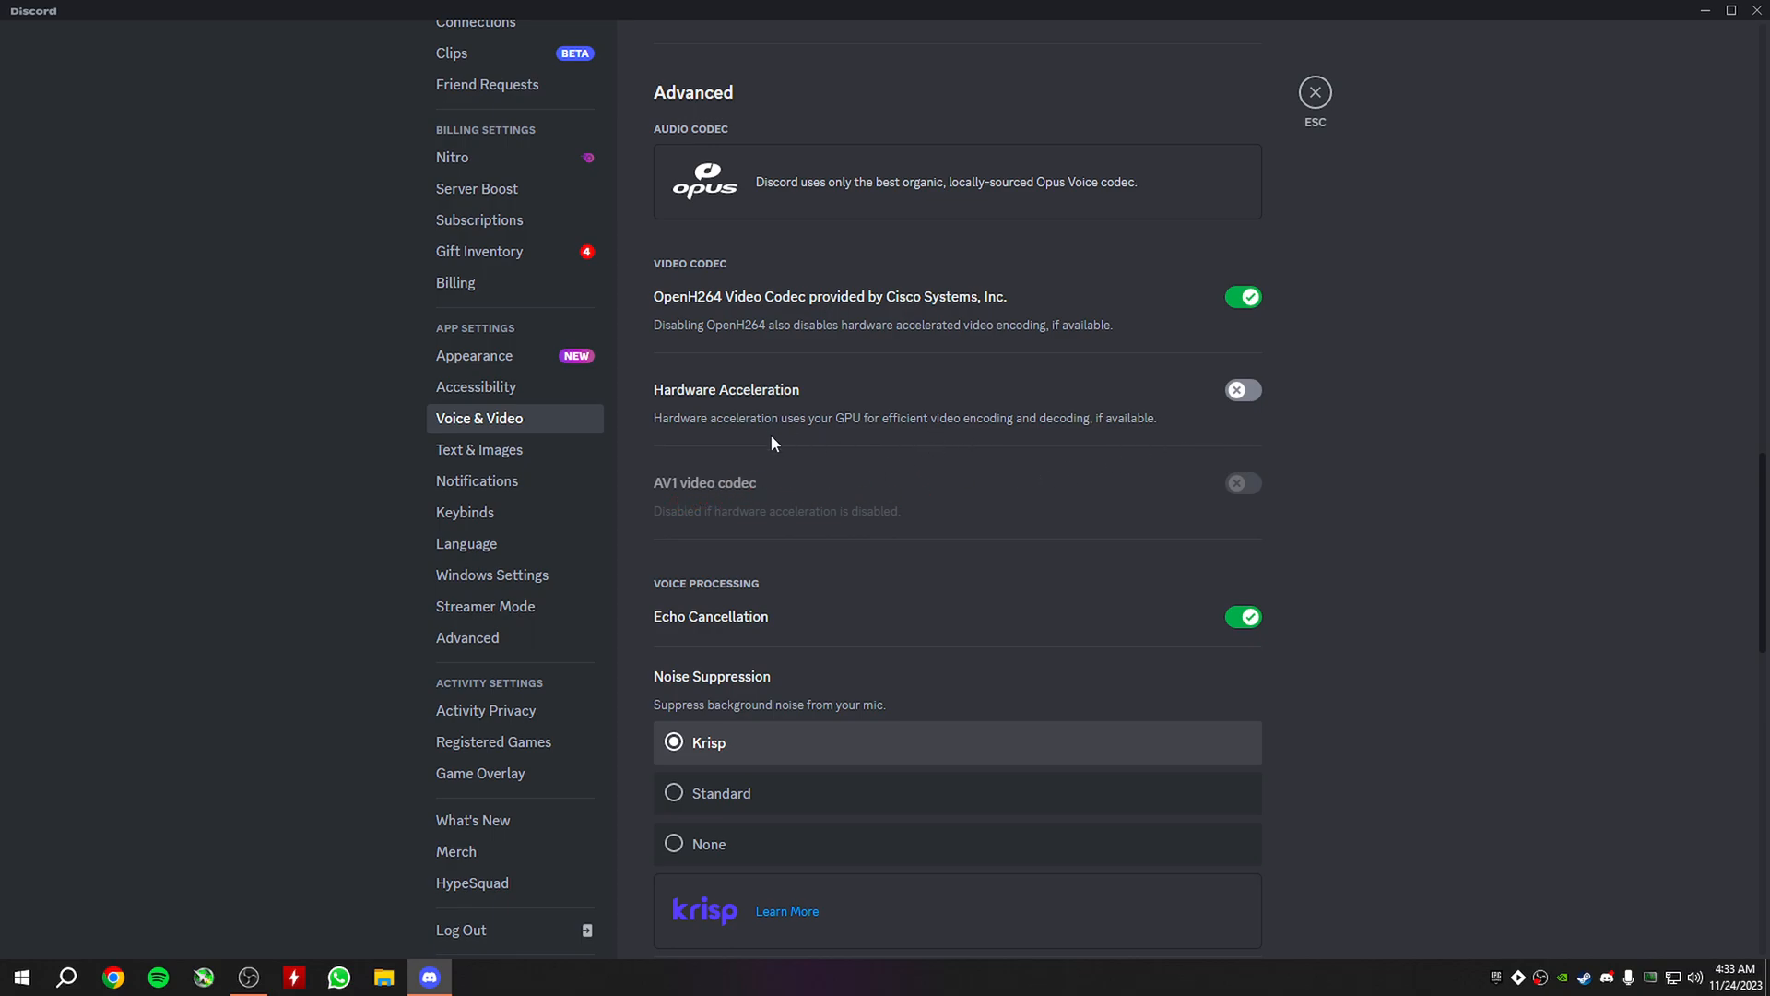
{"action": "mouse_move", "coordinate": [946, 414]}
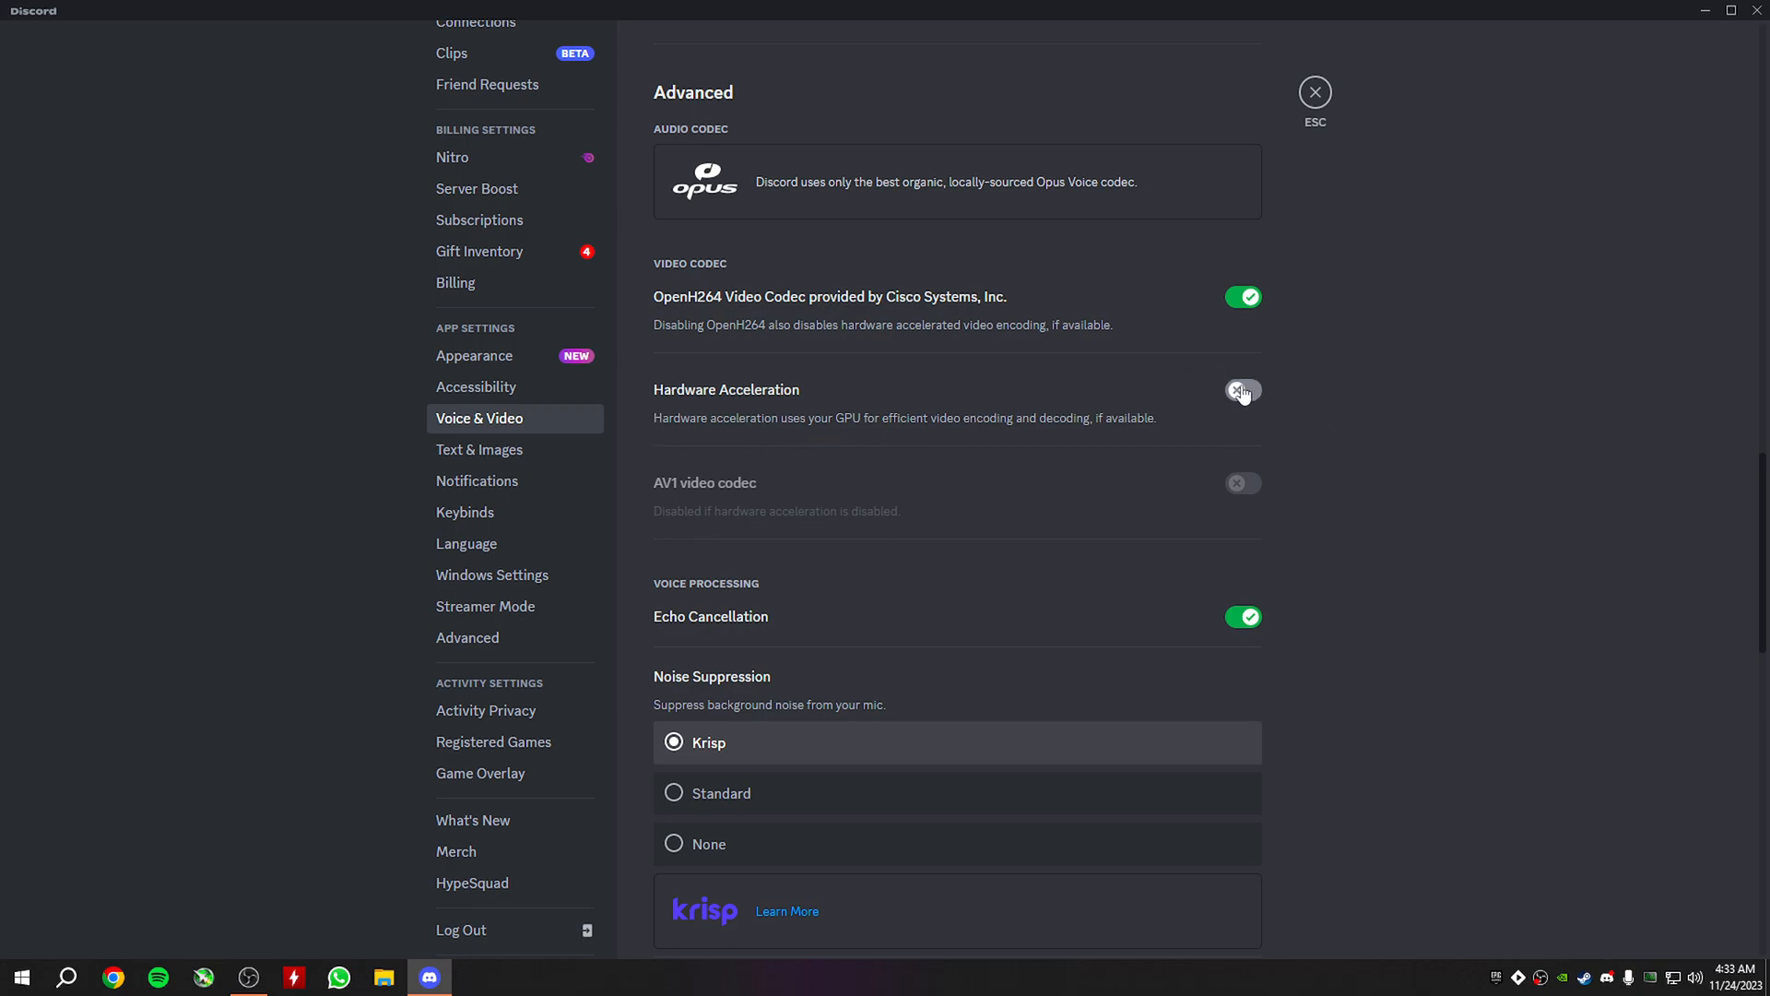
{"action": "left_click", "coordinate": [1241, 389]}
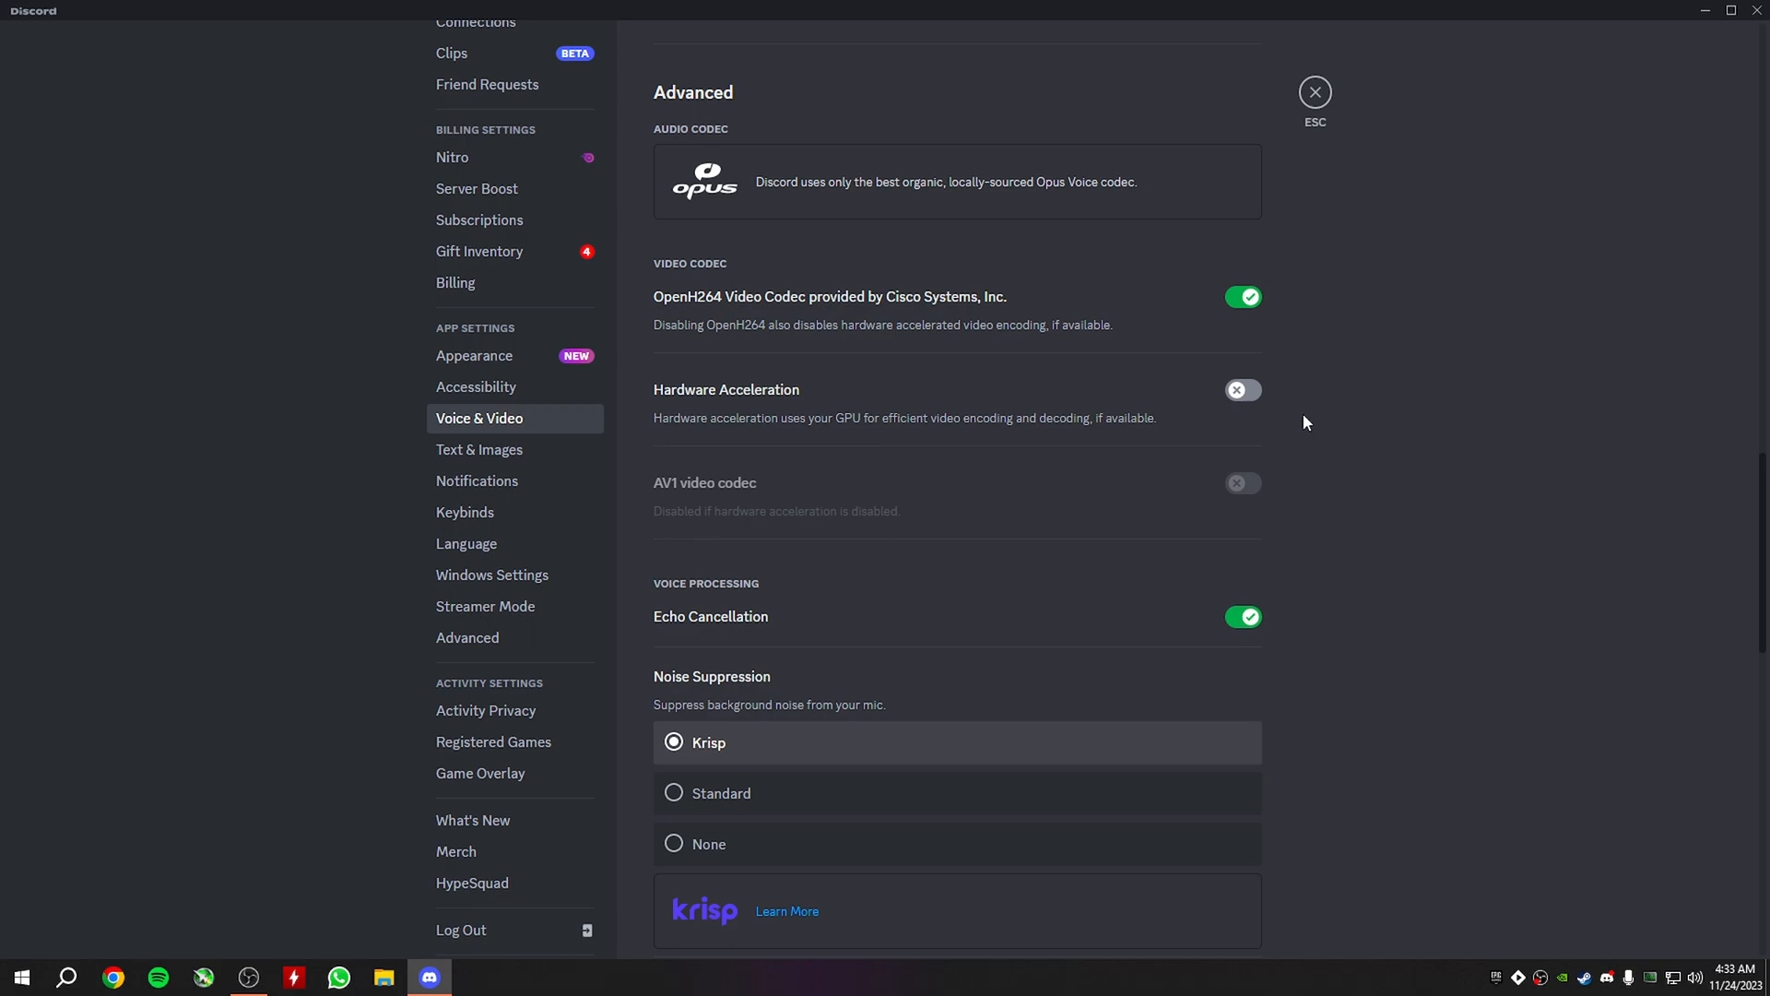
{"action": "mouse_move", "coordinate": [658, 398]}
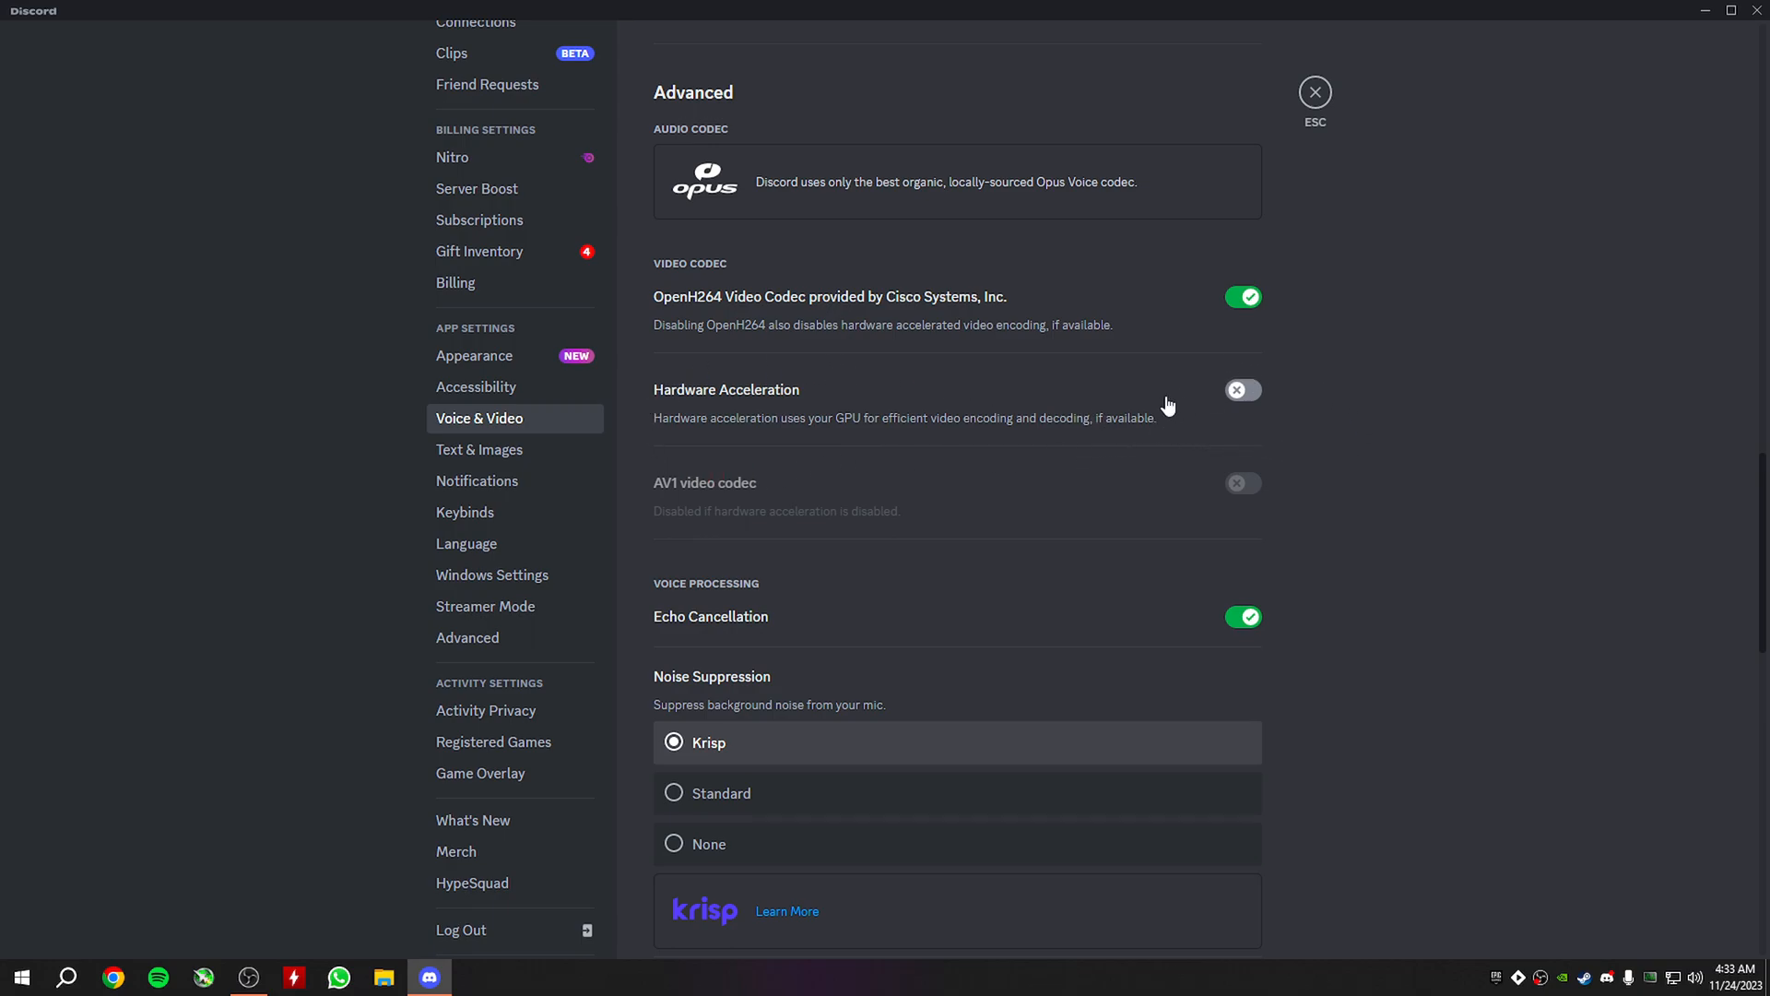
{"action": "mouse_move", "coordinate": [1304, 395]}
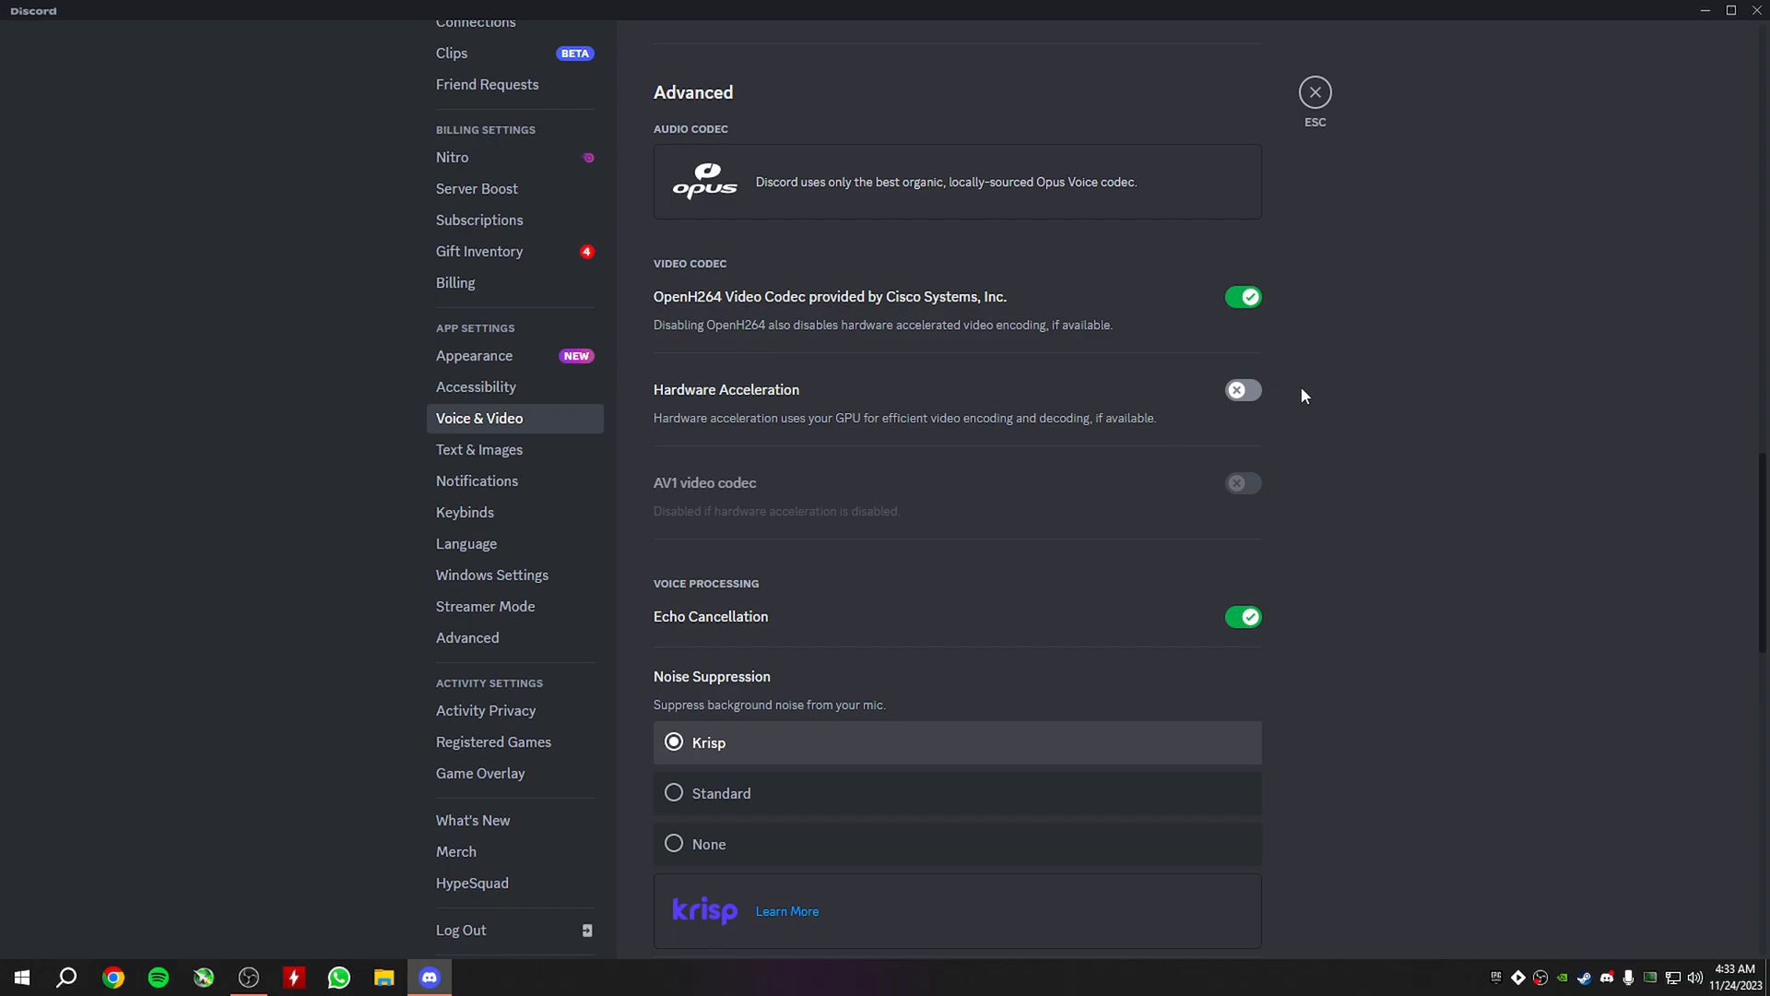